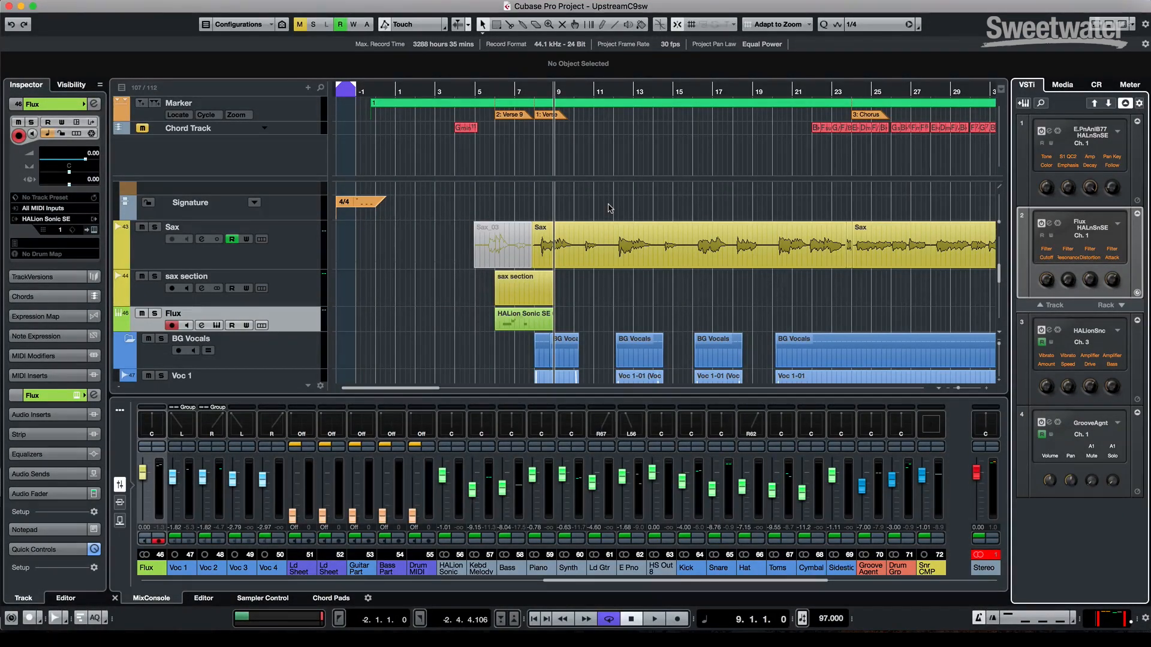
mouse_move(968, 157)
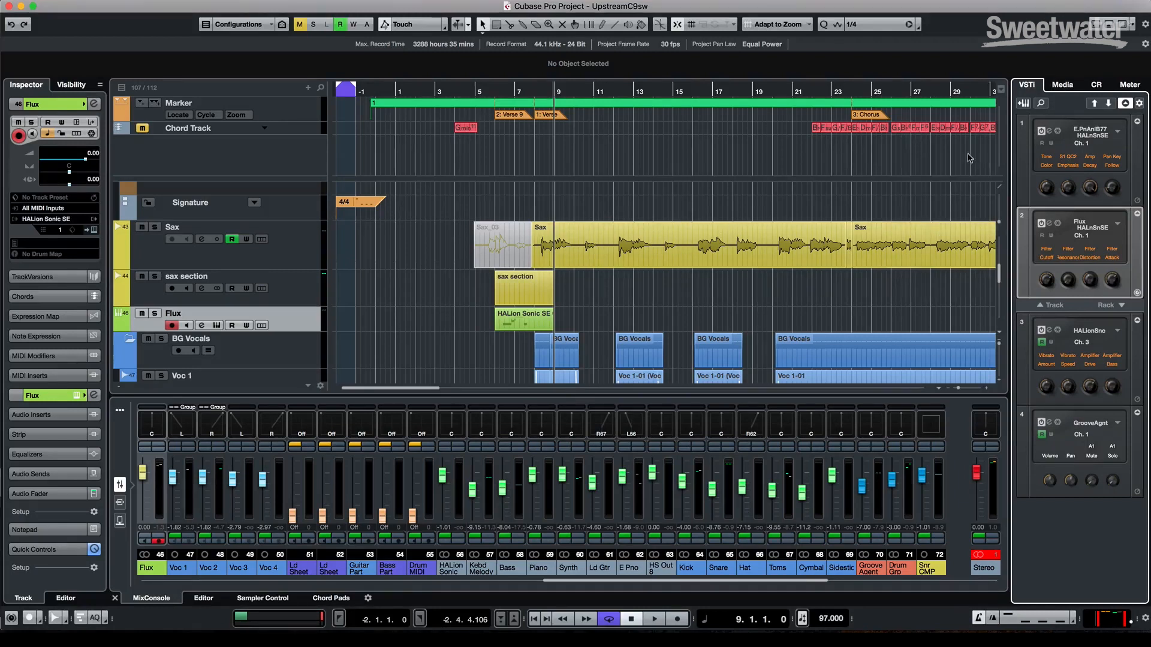
Step: Open the Media File Browser and expand Macintosh HD and its Users folder
click(1061, 85)
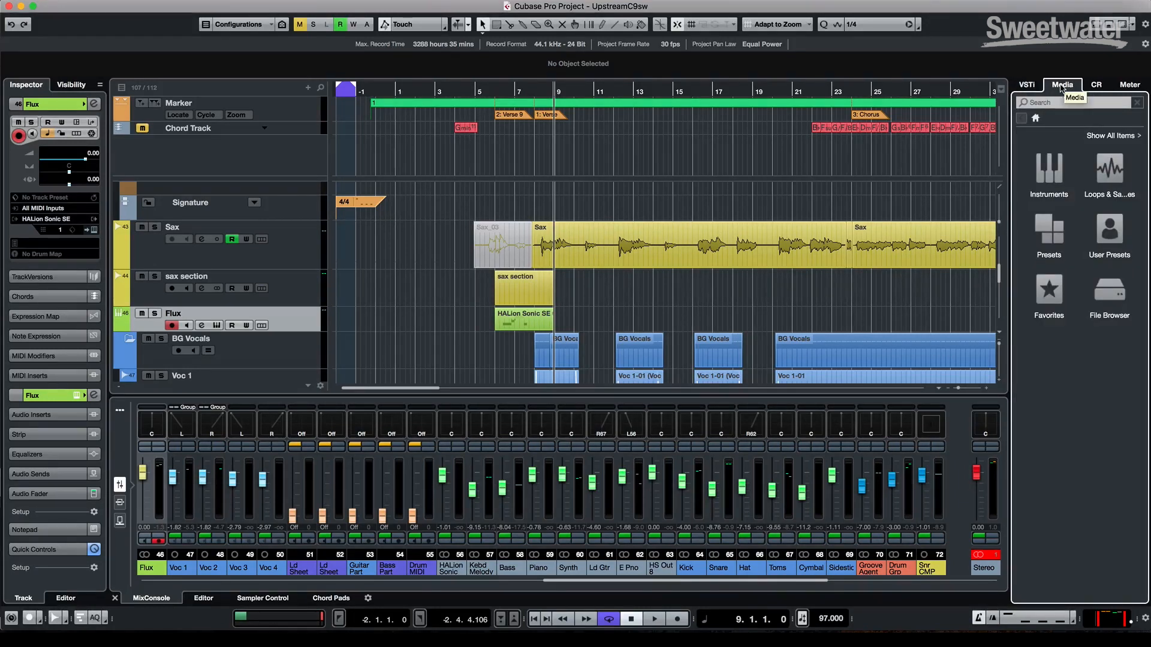
mouse_move(1069, 359)
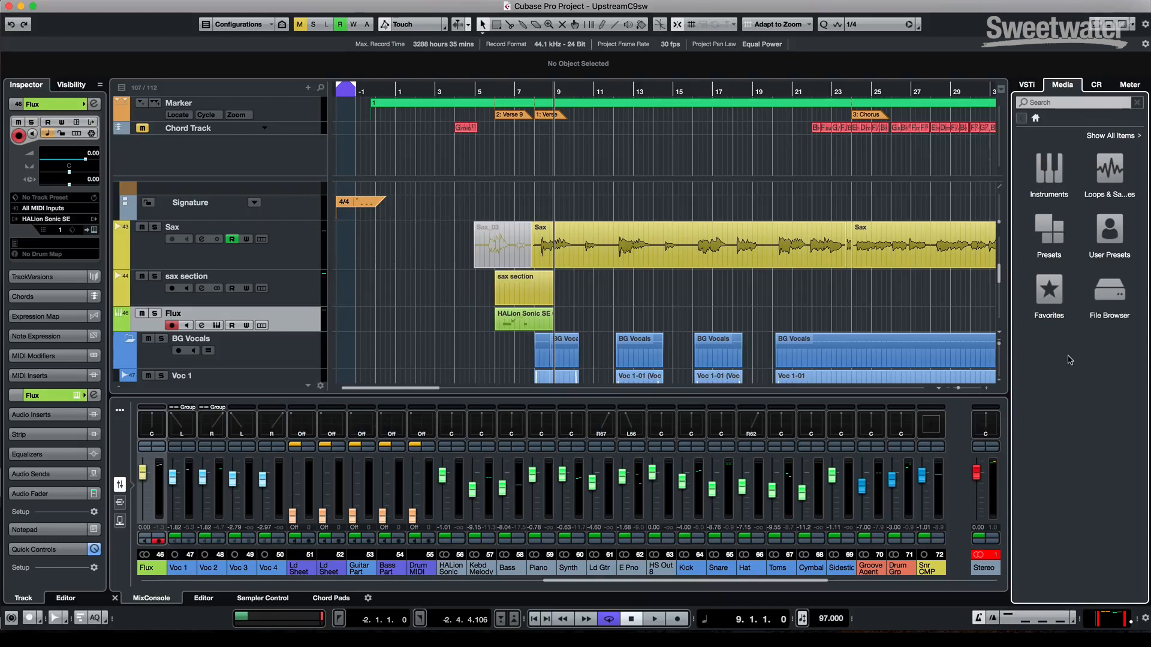
click(1109, 291)
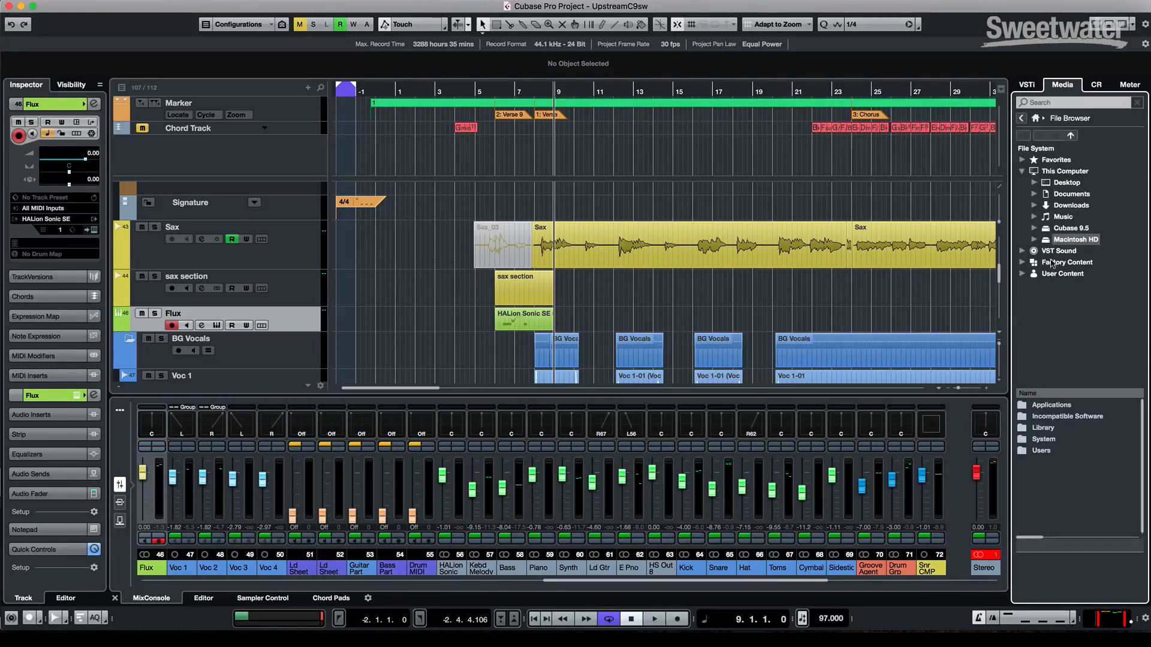
click(1033, 239)
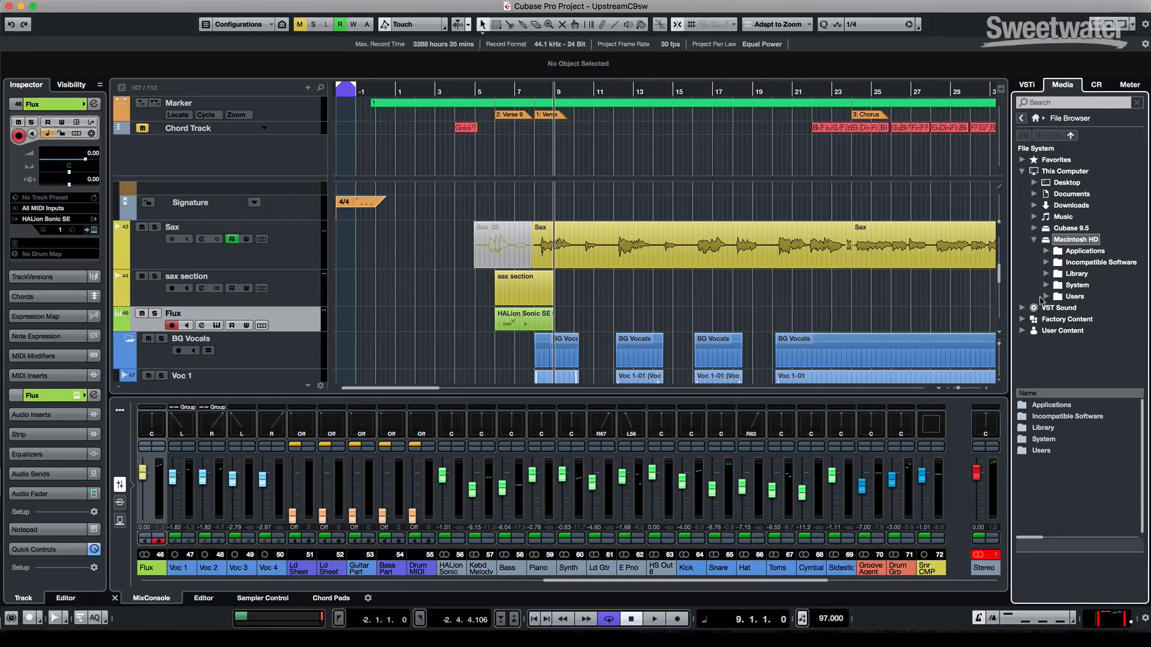
click(1046, 296)
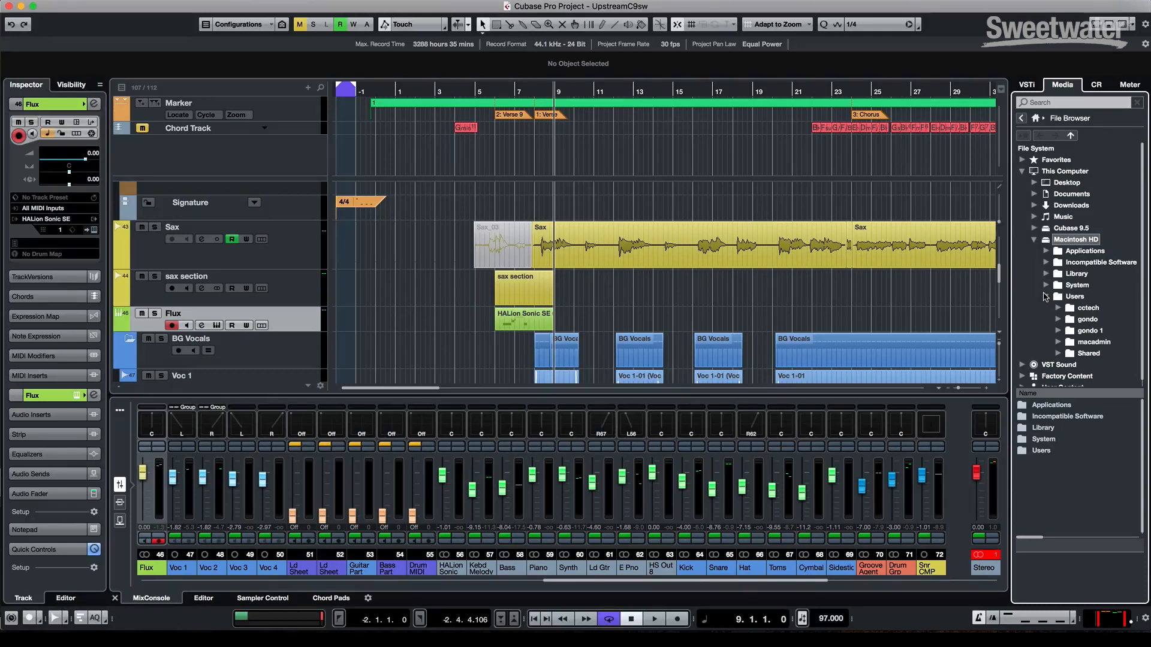
click(1036, 295)
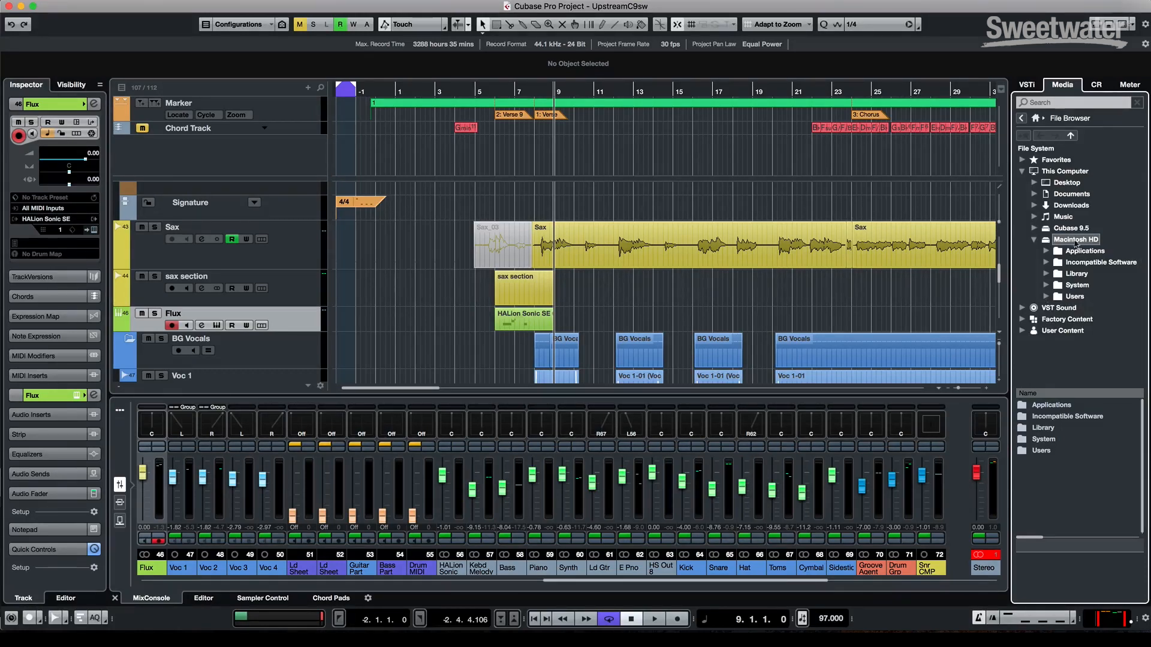
click(1095, 84)
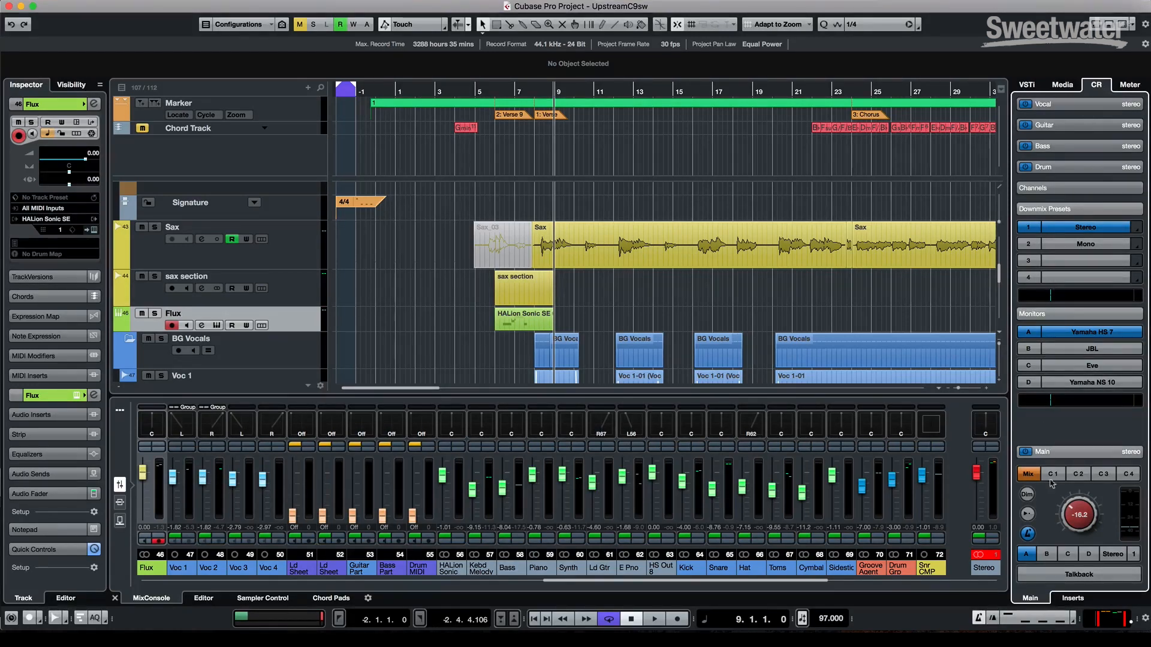
Step: Drag the Control Room main level knob down to -18.3 dB
drag(1078, 514, 1075, 521)
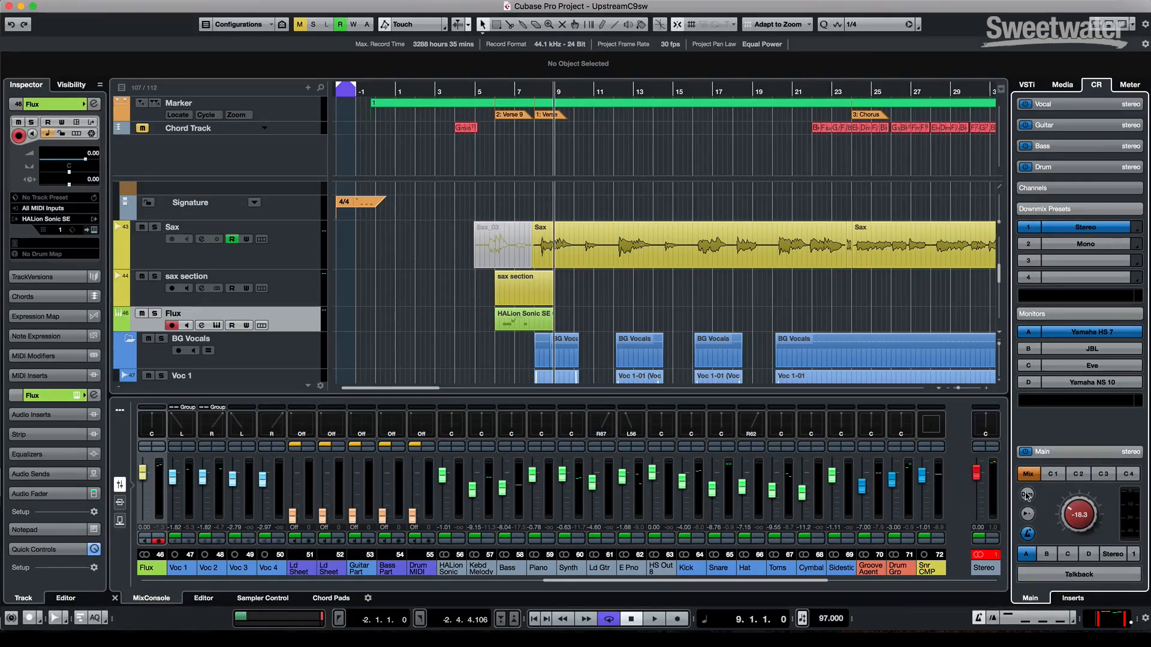
click(1086, 366)
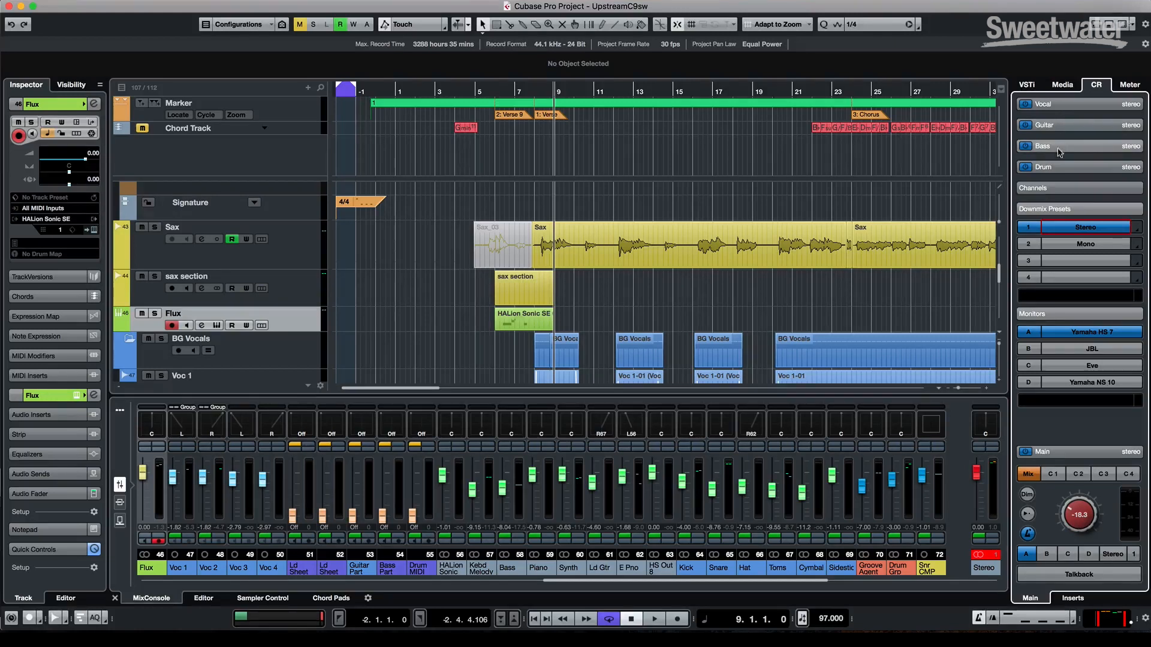
click(1128, 85)
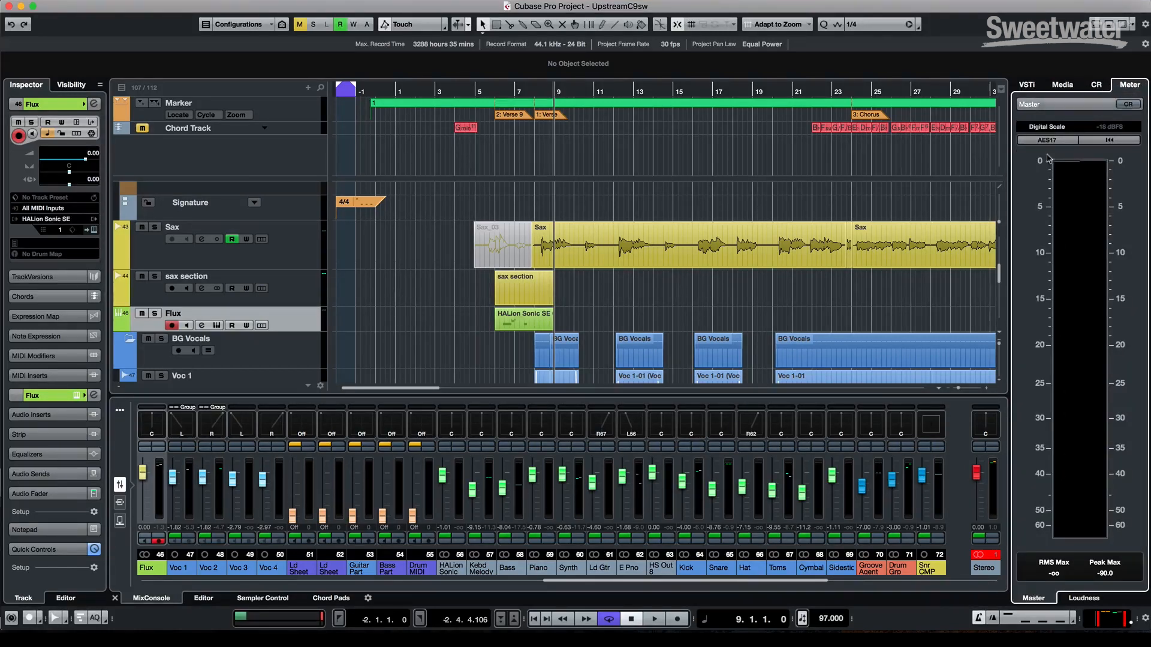
Step: Review the meter scale options and view the loudness meter's LUFS readings
click(1050, 126)
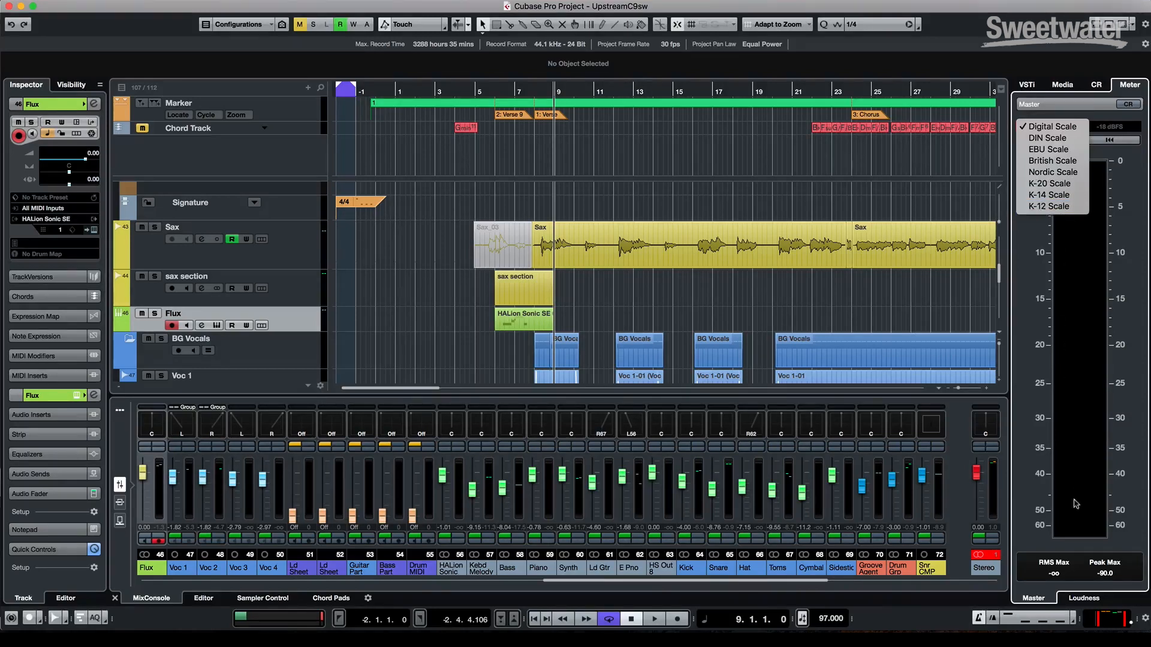
click(1083, 597)
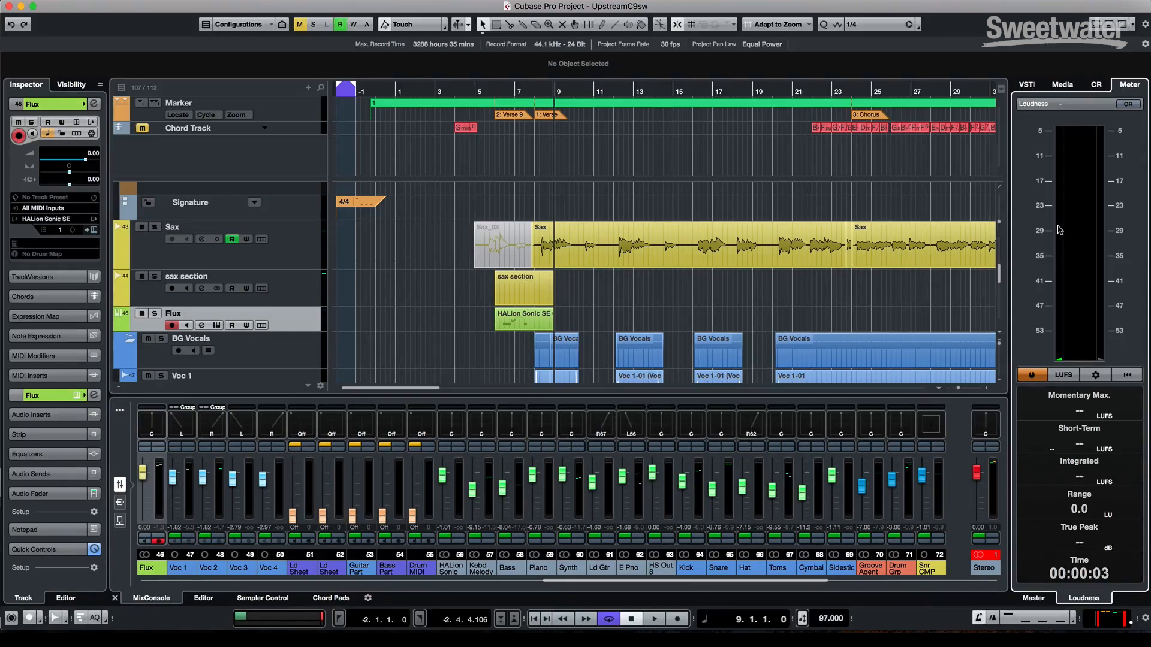
mouse_move(1062, 208)
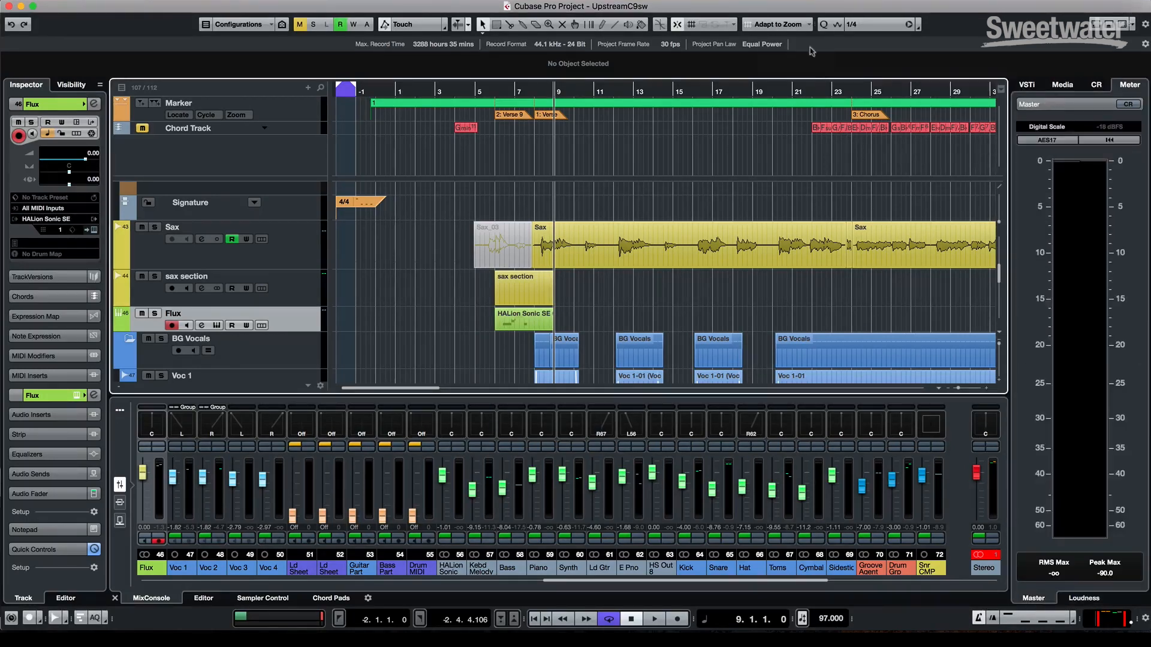
click(807, 24)
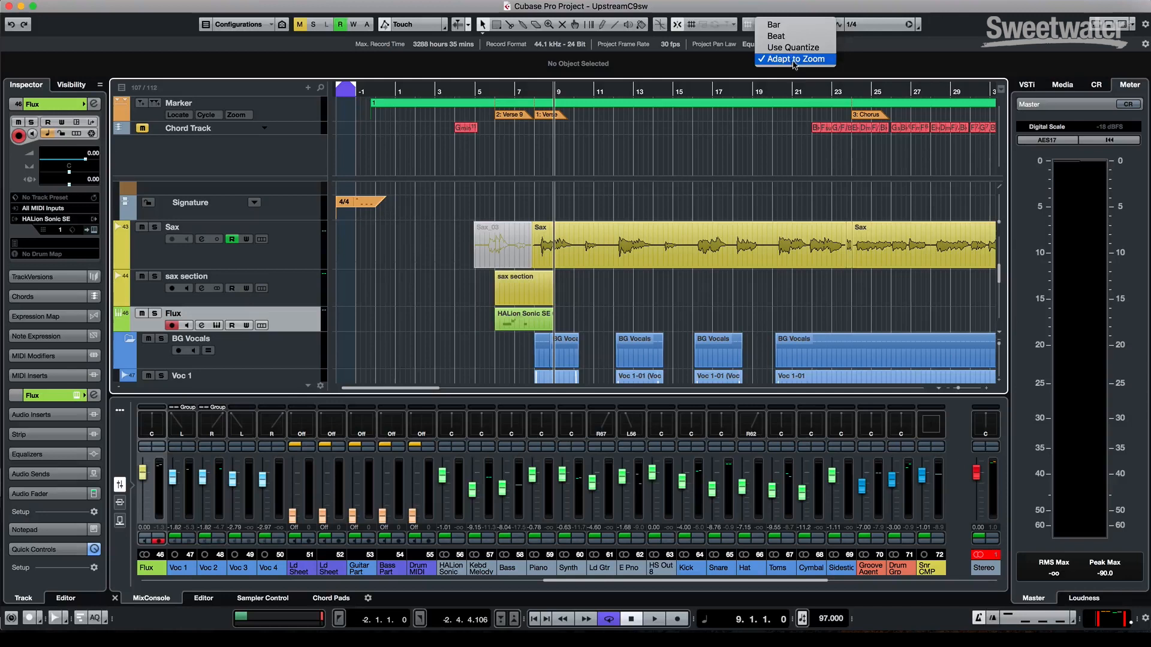
click(794, 59)
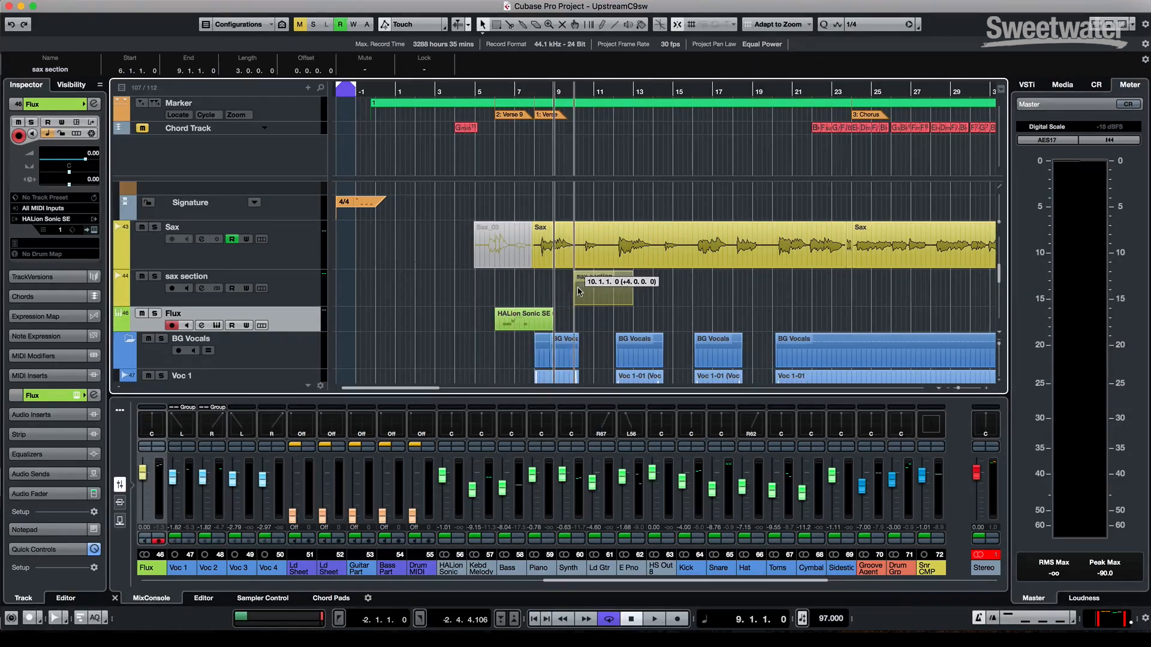
drag(601, 293, 561, 294)
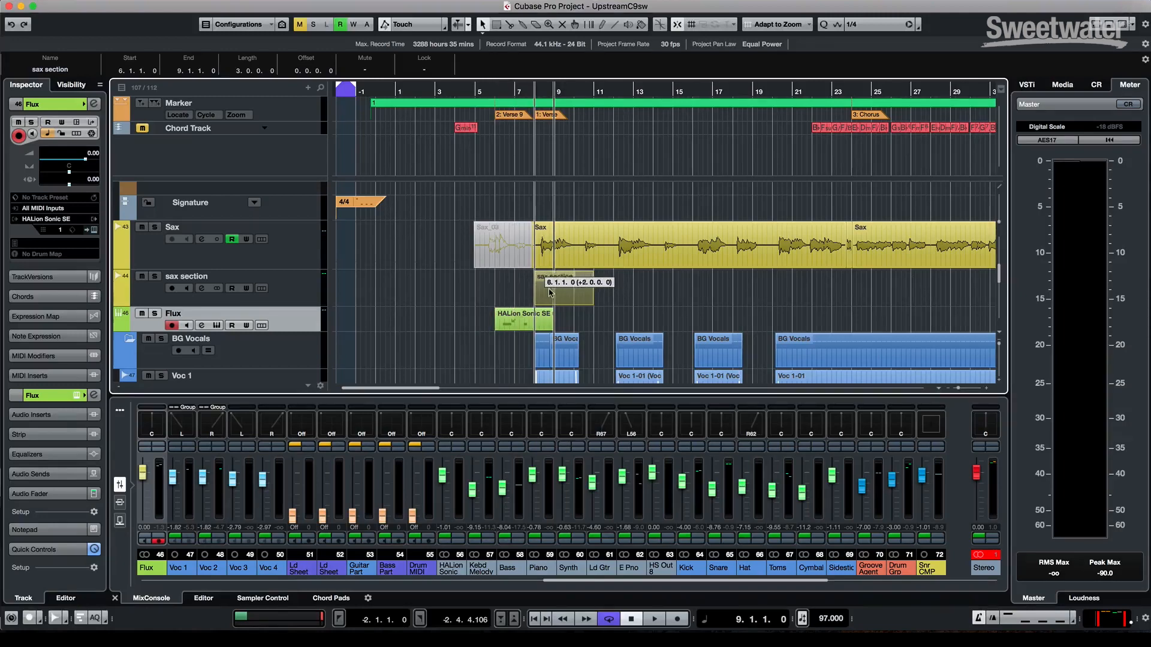
drag(558, 290, 510, 290)
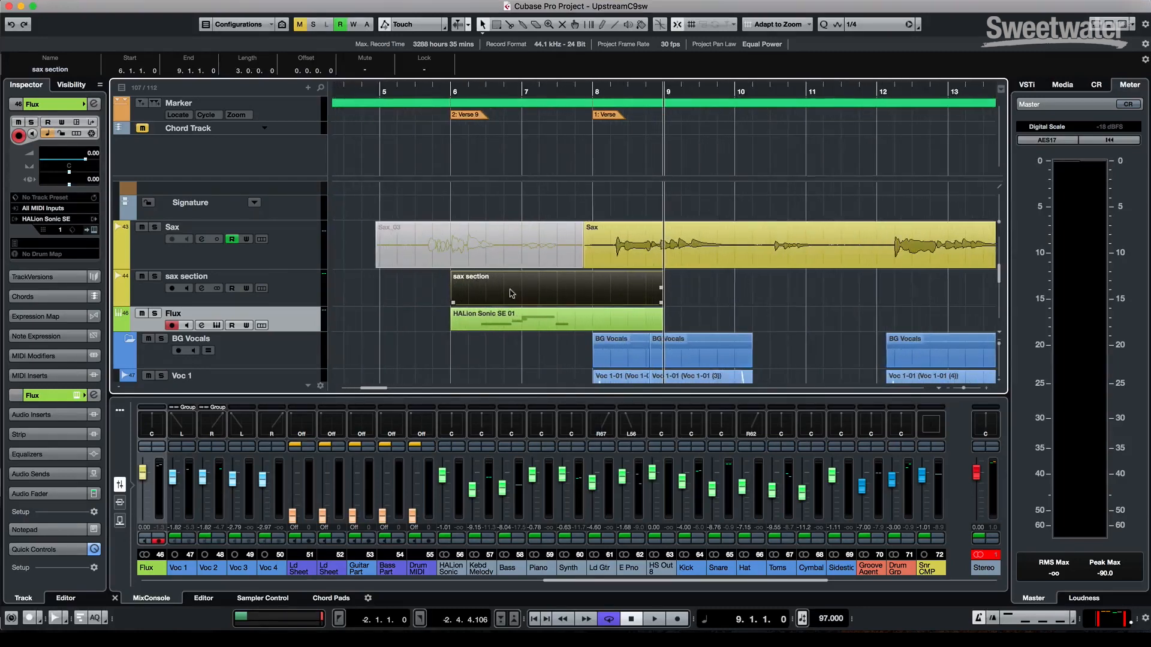
drag(510, 286, 583, 296)
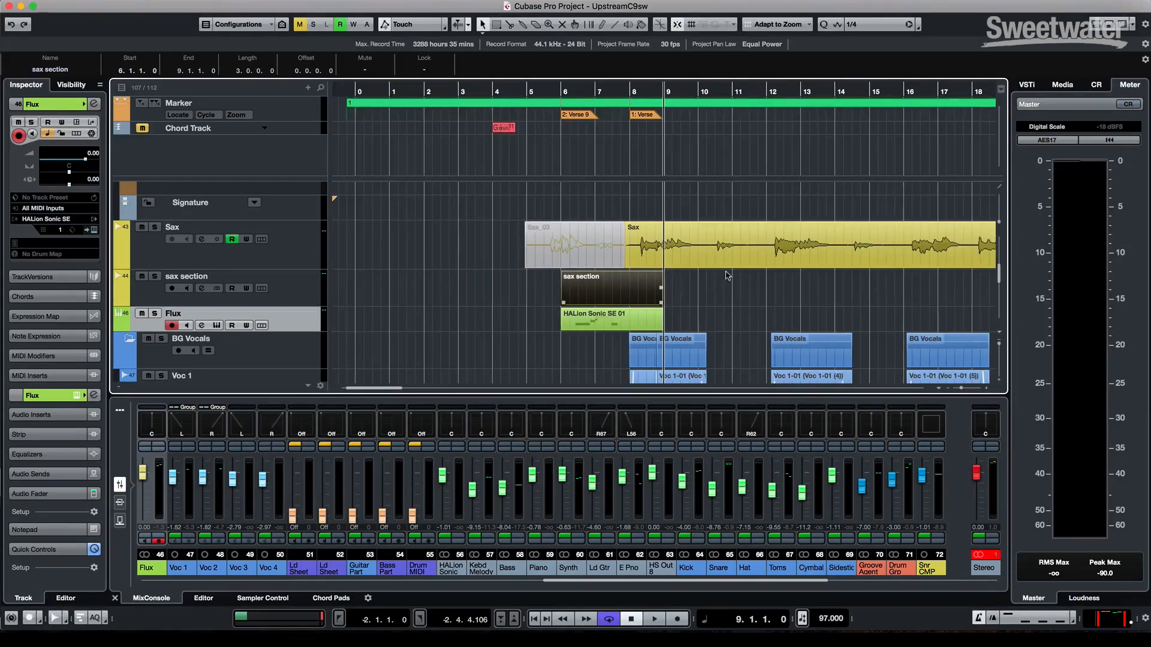
click(805, 24)
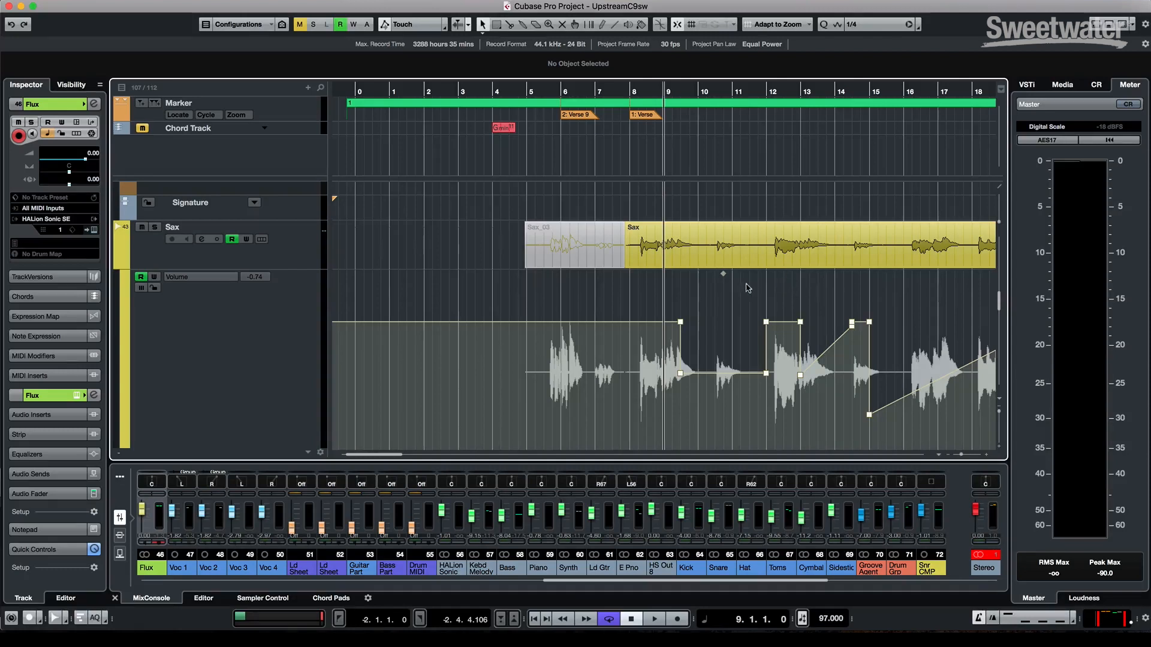
mouse_move(722, 281)
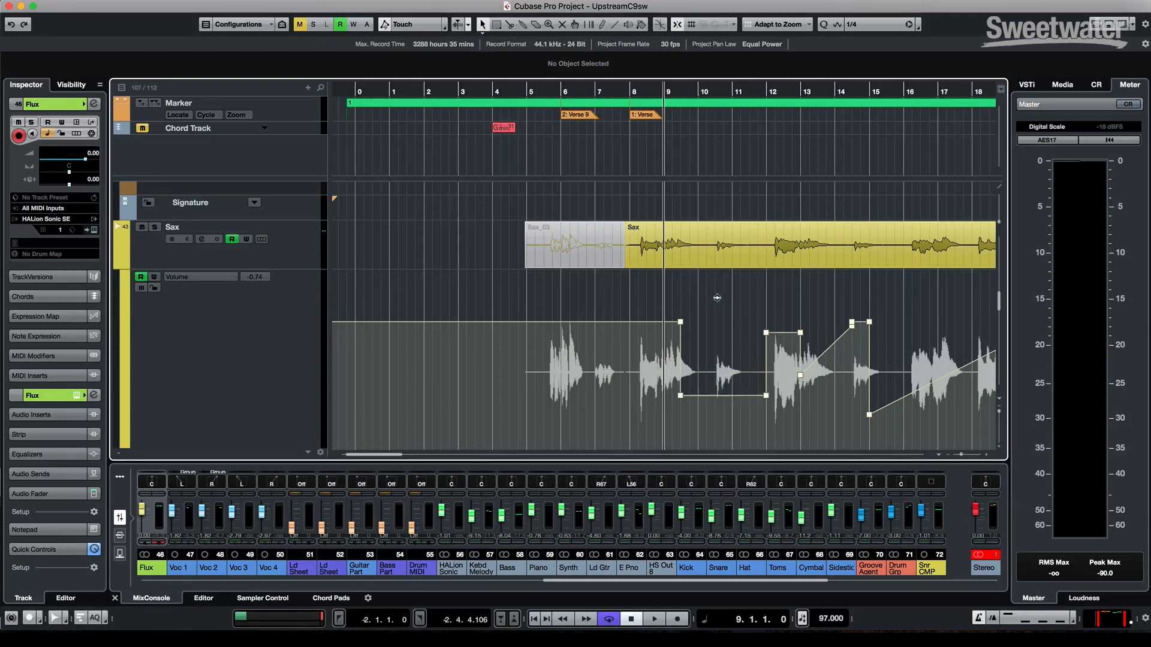
Step: Enlarge the Sax Volume automation lane to reveal the long upward ramp
click(633, 91)
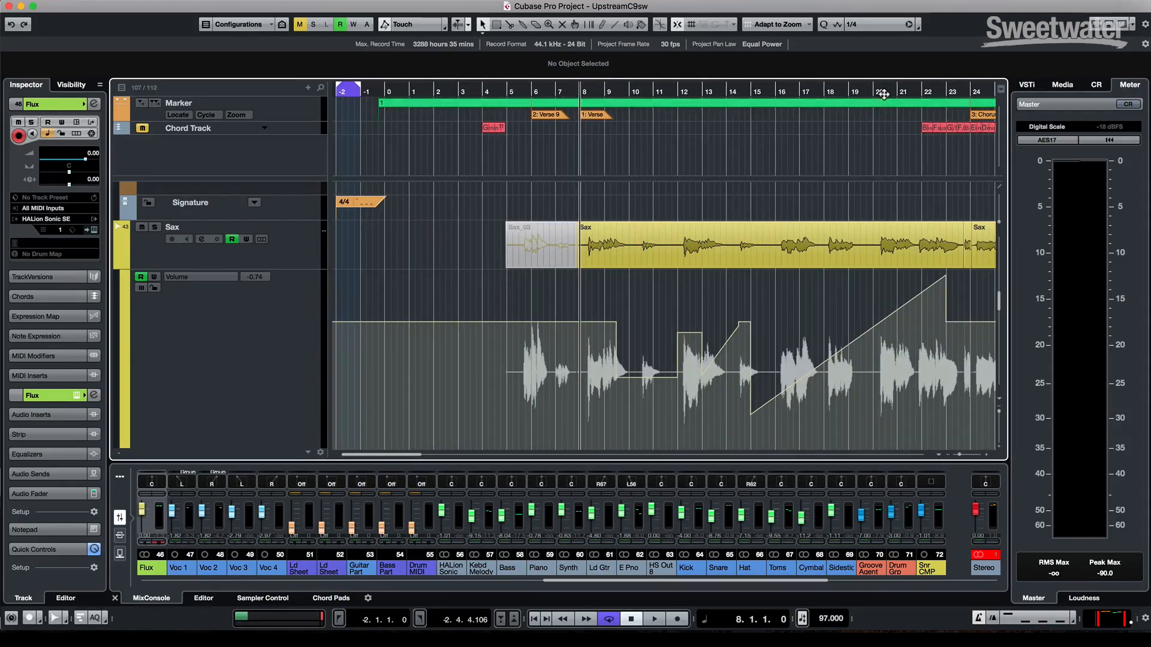
Step: Move the cursor to bar 21 and Ctrl-drag the Sax volume ramp into a curve
click(889, 91)
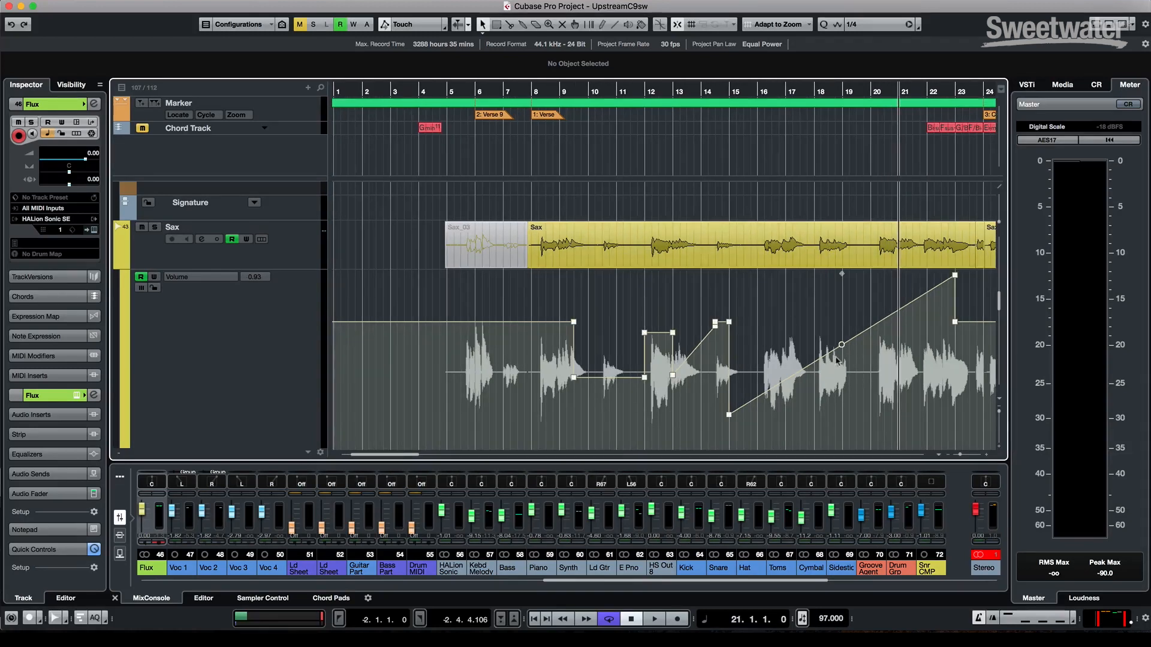
mouse_move(841, 346)
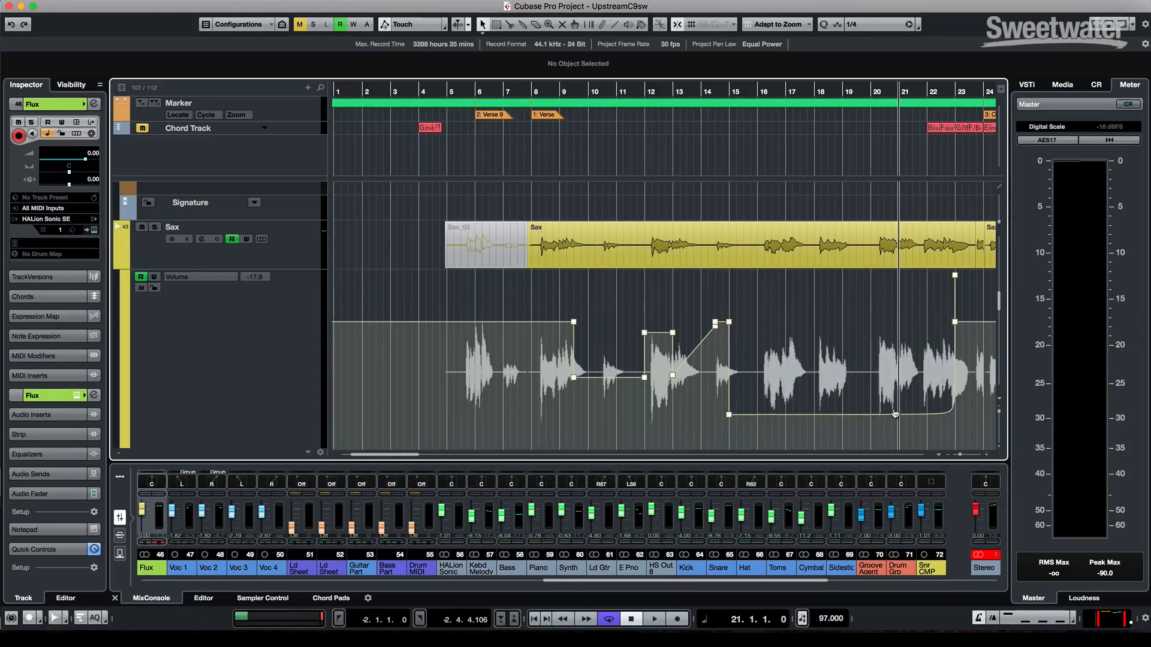
drag(954, 414, 954, 277)
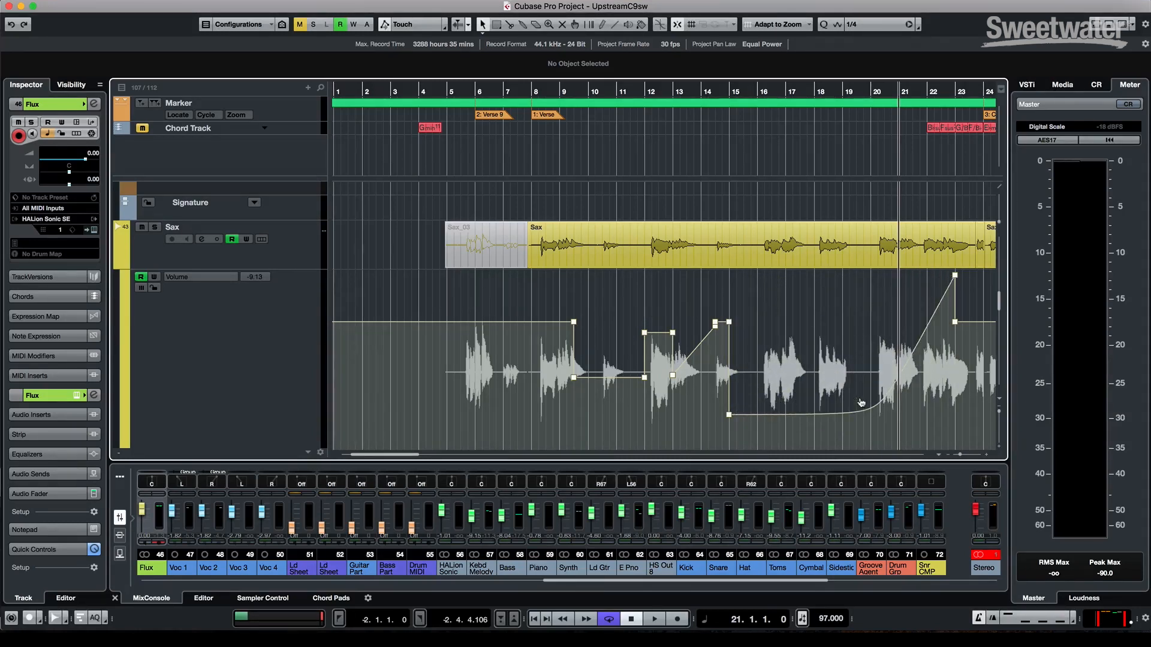
drag(726, 415, 788, 308)
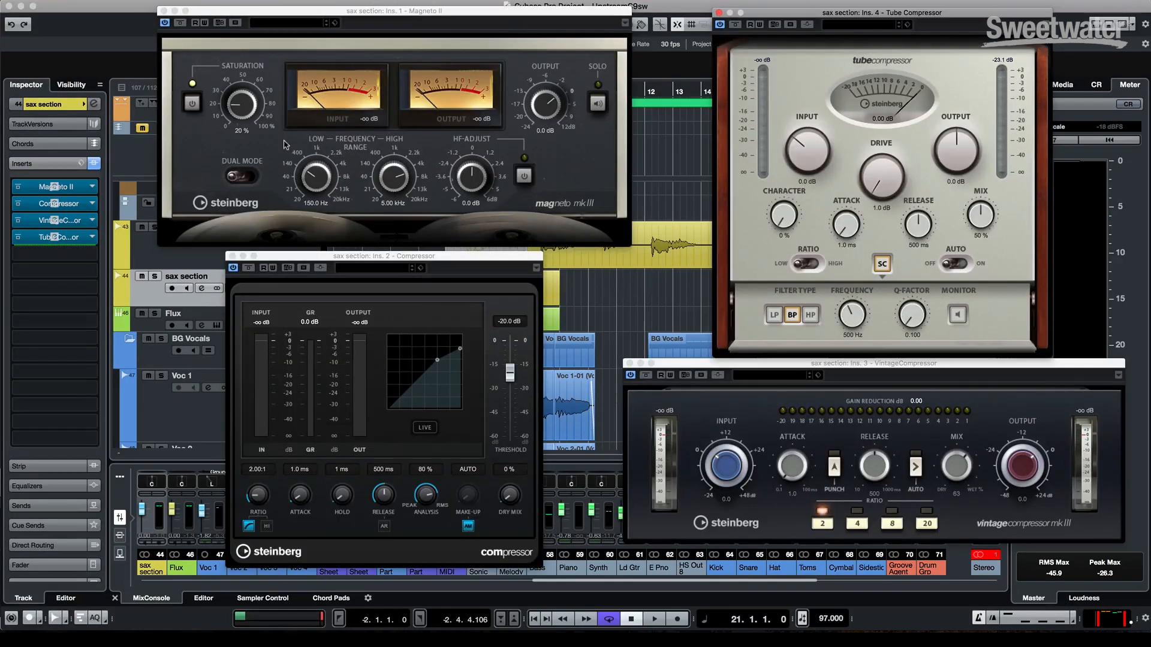
Step: Set Tube Compressor character to 7% and turn off its internal side-chain filter
drag(241, 103, 258, 99)
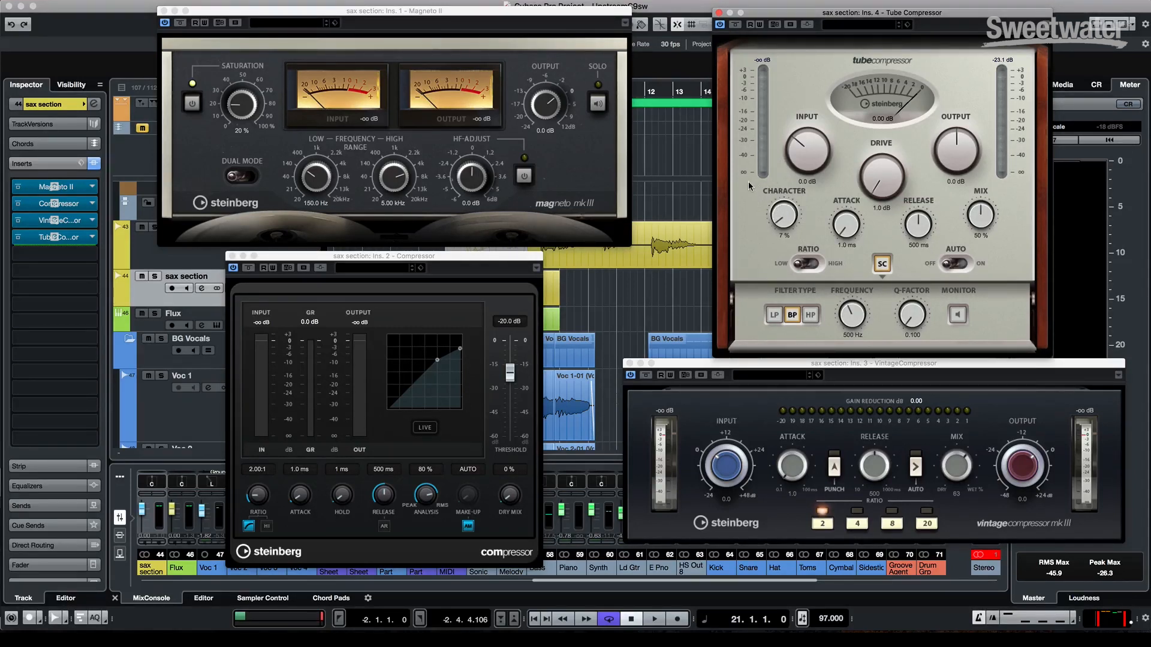
mouse_move(880, 264)
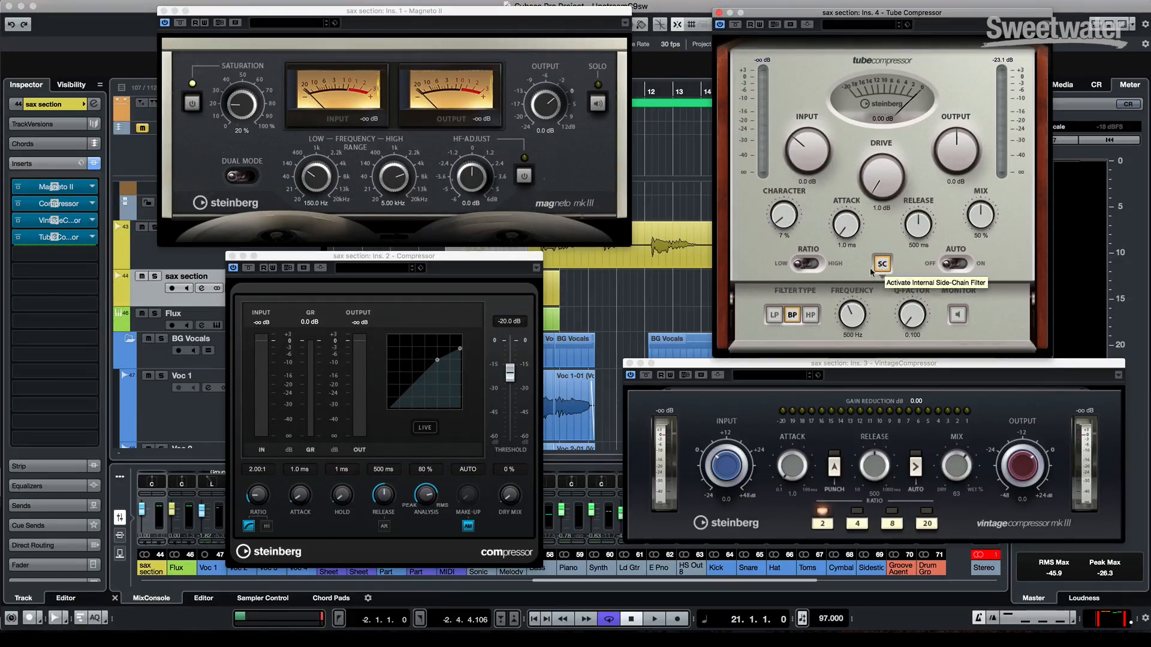
click(881, 264)
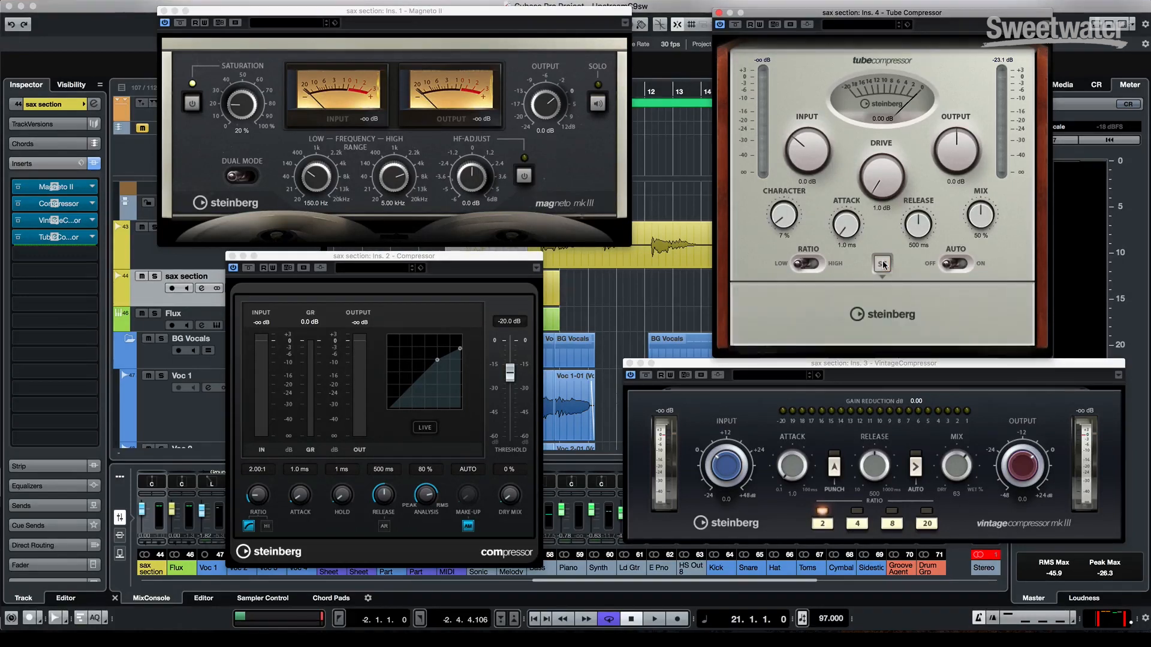
click(882, 265)
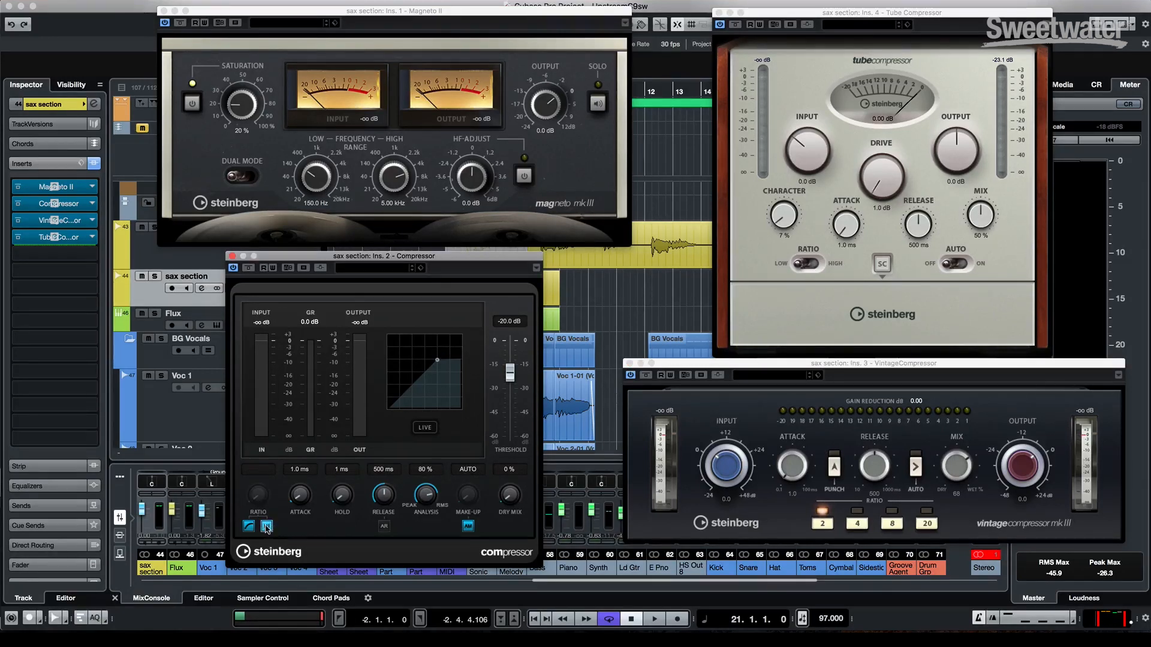
drag(258, 493, 264, 484)
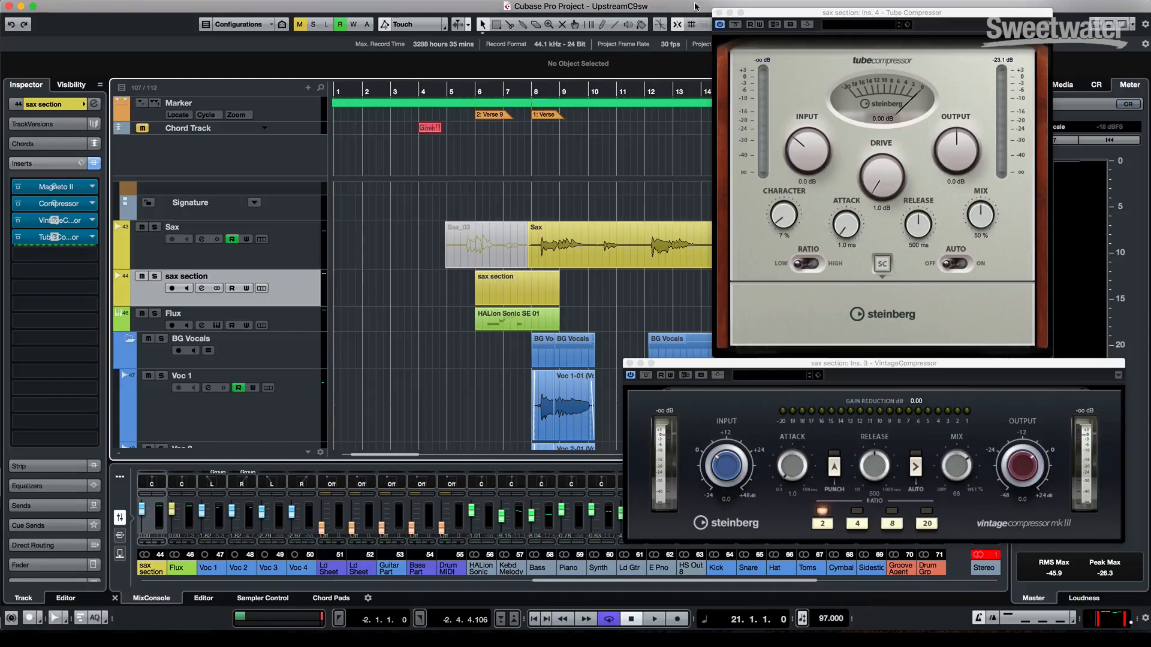
Step: Close the compressor plug-in windows and rubber-band select the four Voc 1 events
click(722, 13)
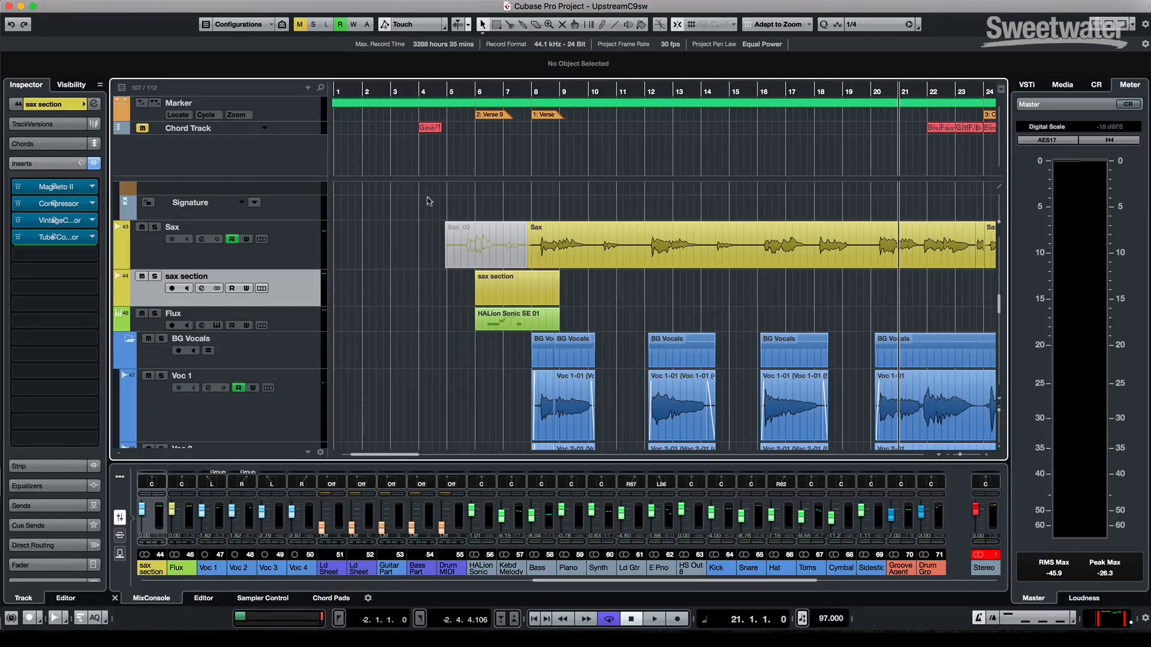
mouse_move(458, 349)
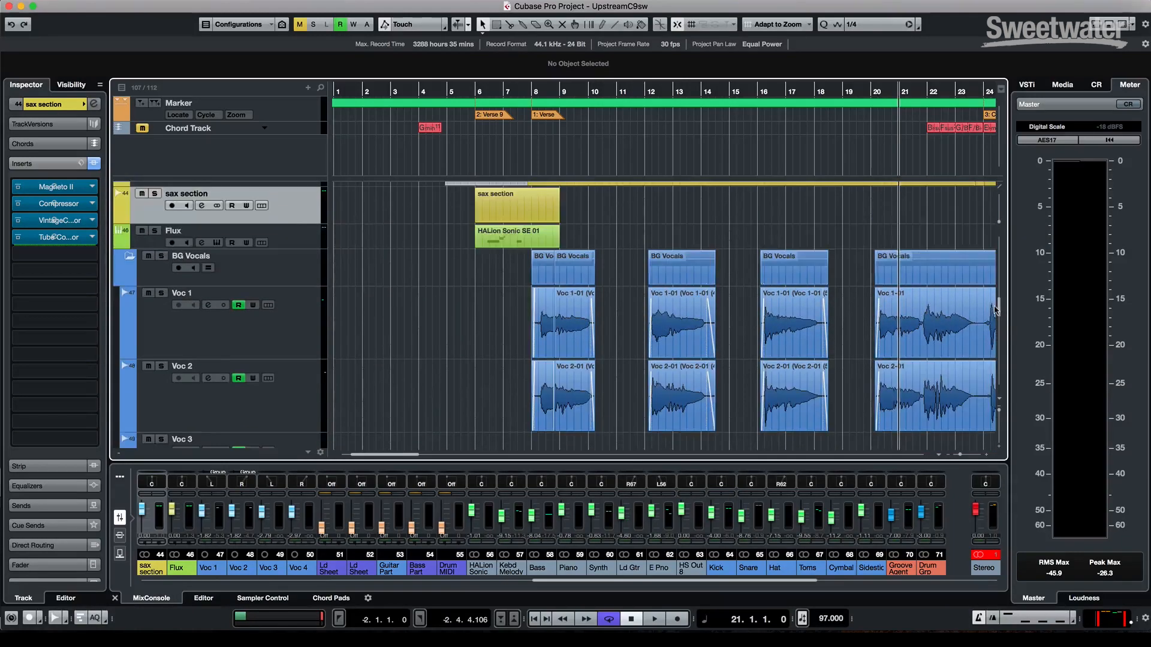
drag(642, 312, 826, 403)
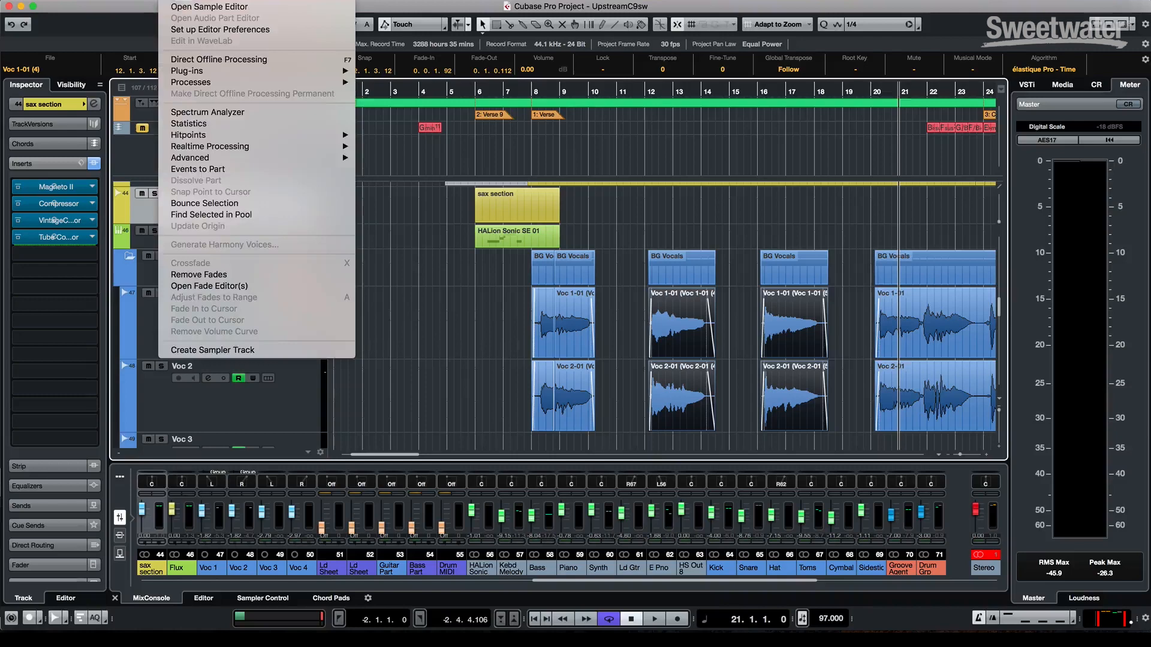
Step: Add a Gain offline process to the Voc 1 events and set it to 4.40 dB
click(218, 59)
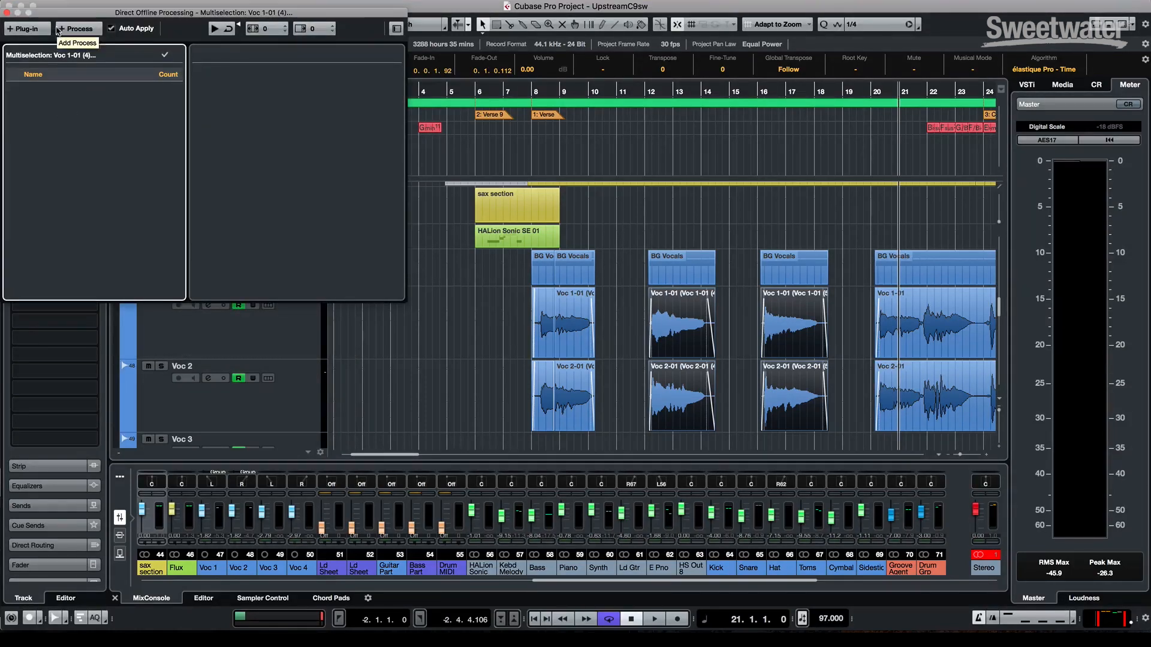
click(76, 29)
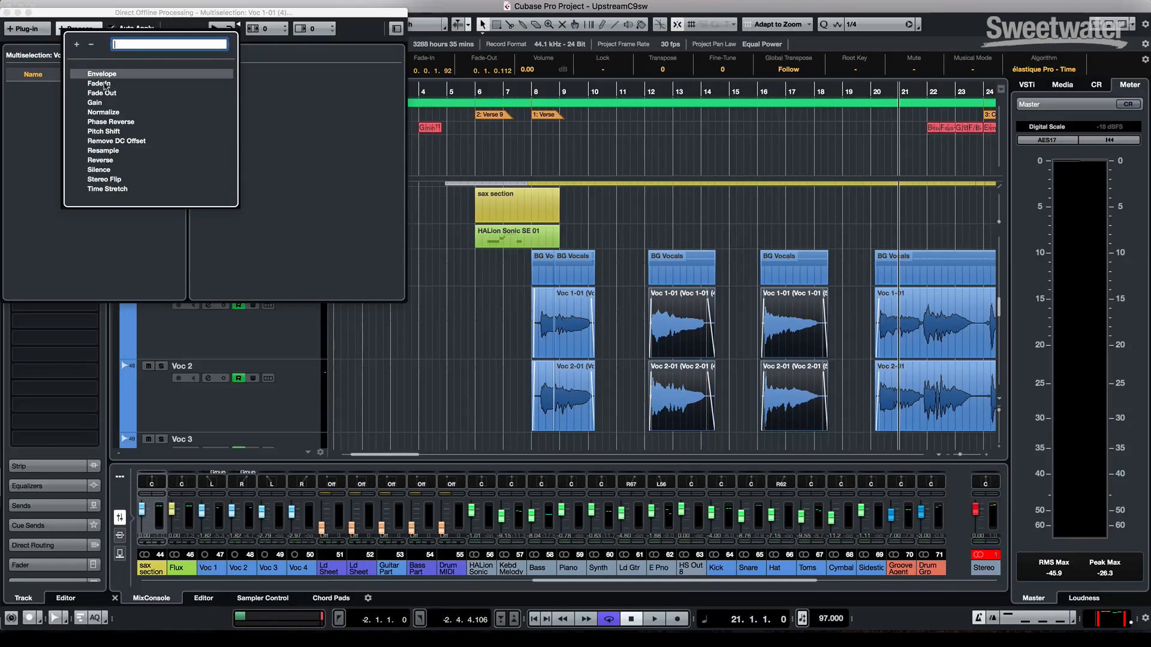
click(94, 101)
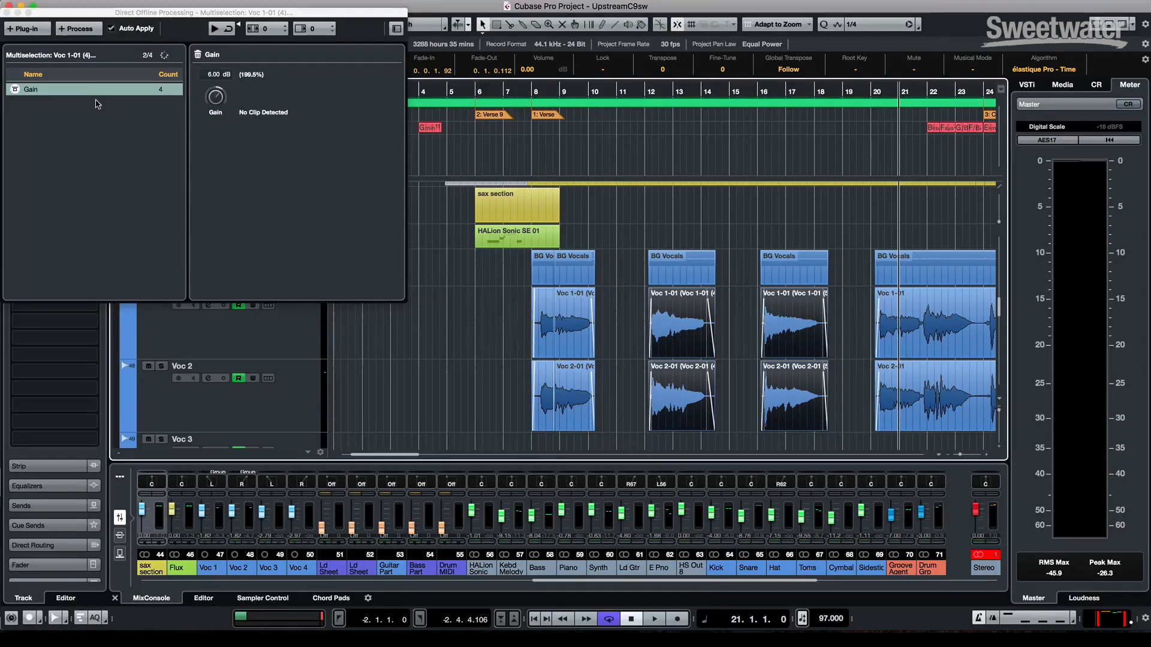
click(75, 28)
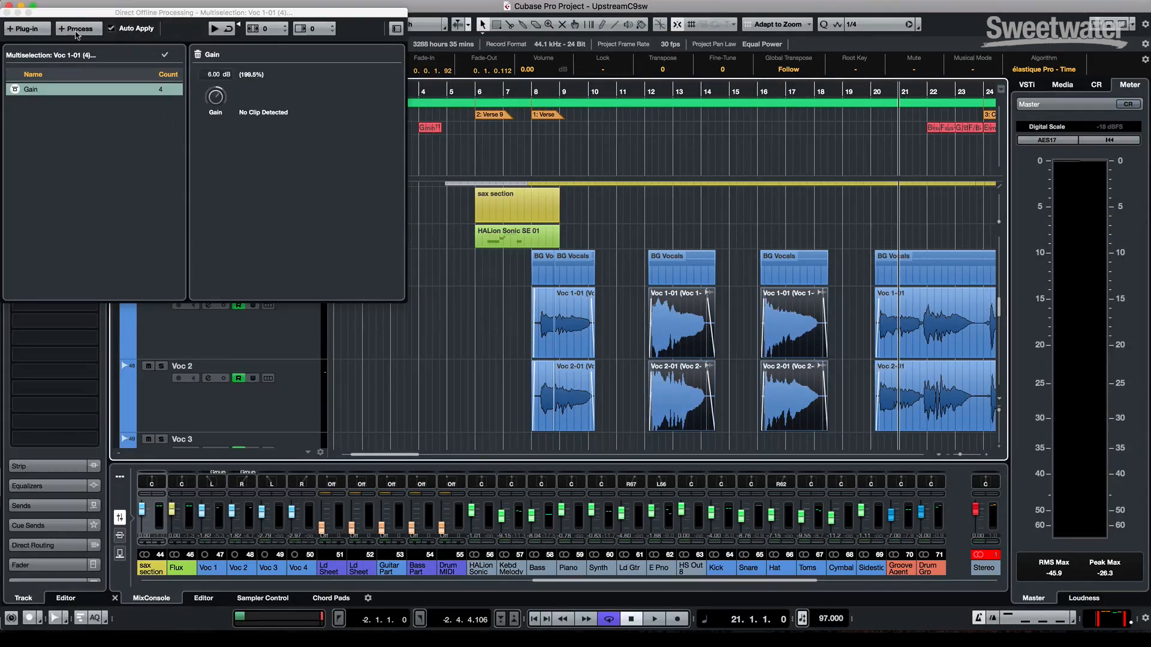
drag(216, 95, 218, 91)
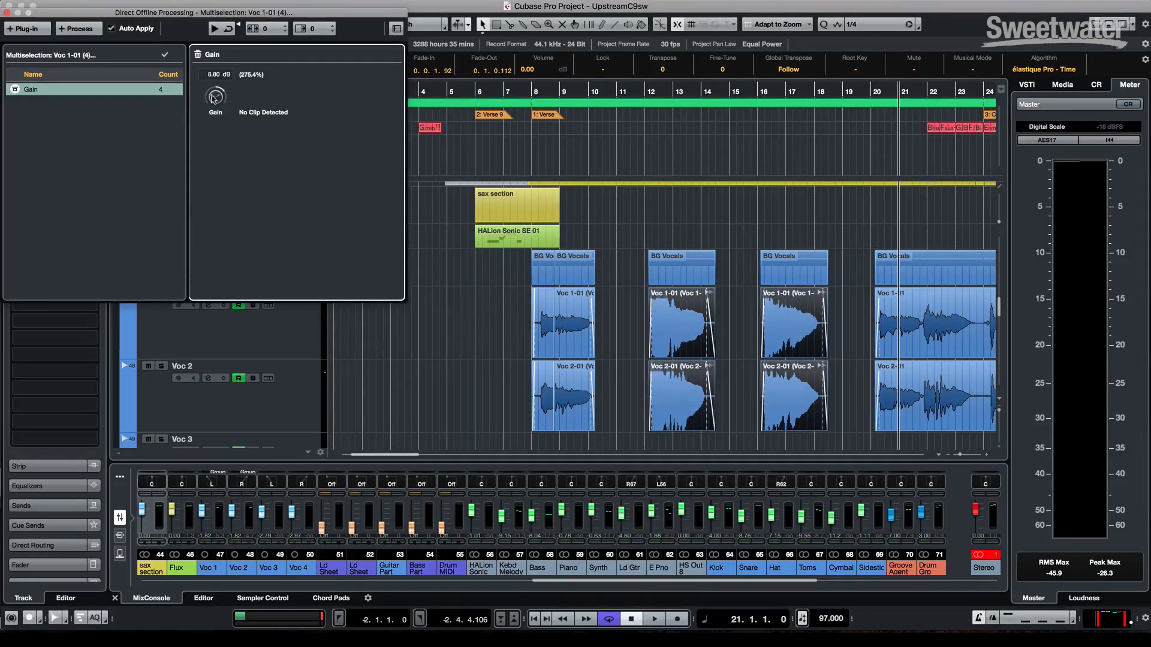
drag(215, 97, 215, 118)
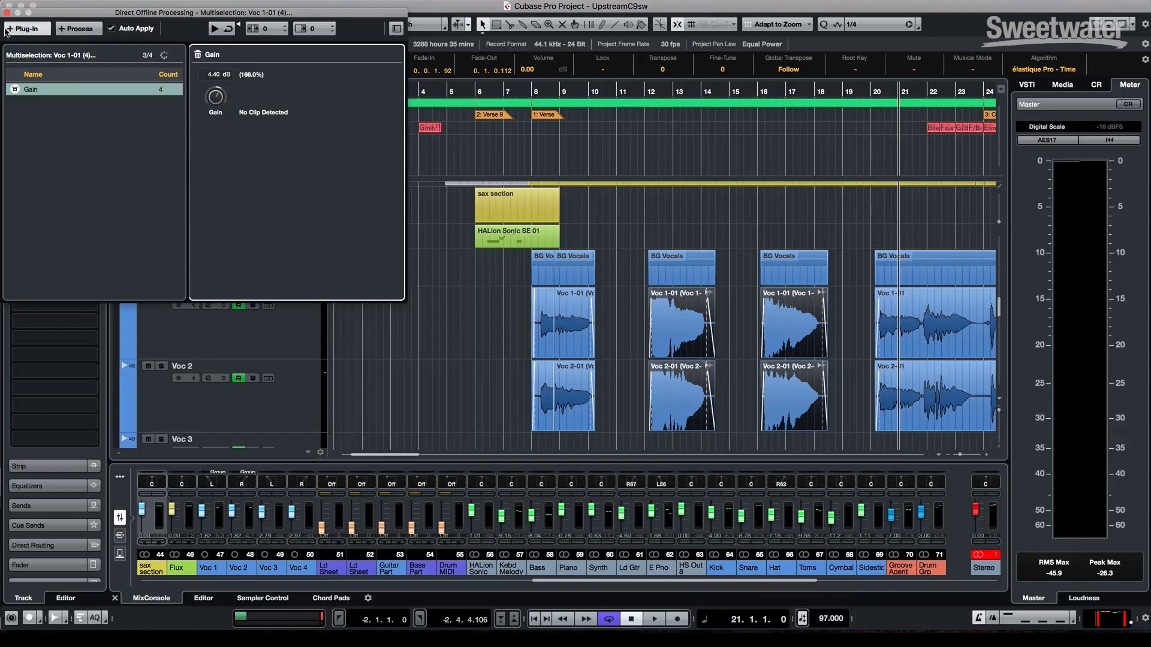
Step: Add the ModMachine delay and then a DeEsser as offline processes
click(26, 29)
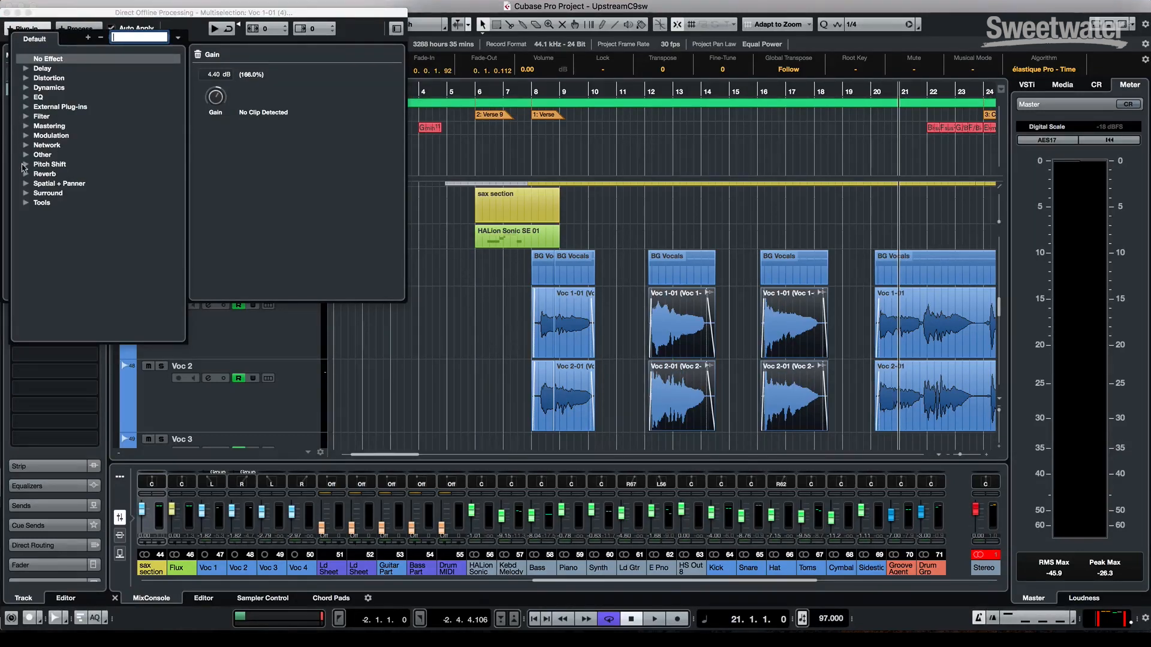
click(42, 68)
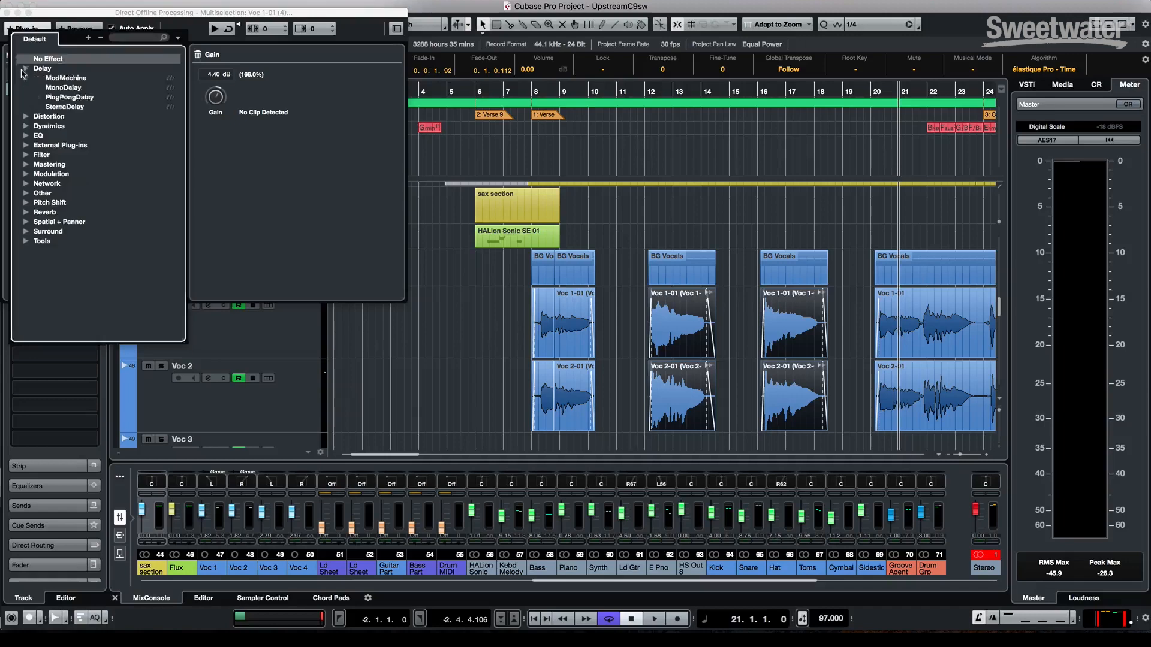
click(65, 78)
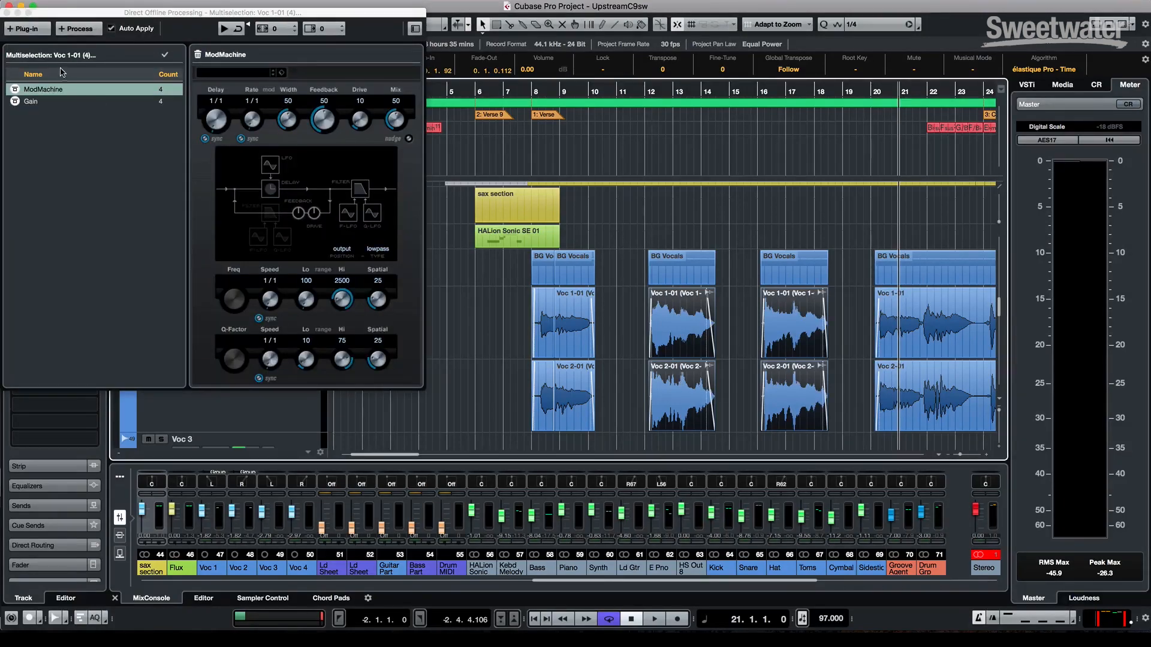
click(26, 28)
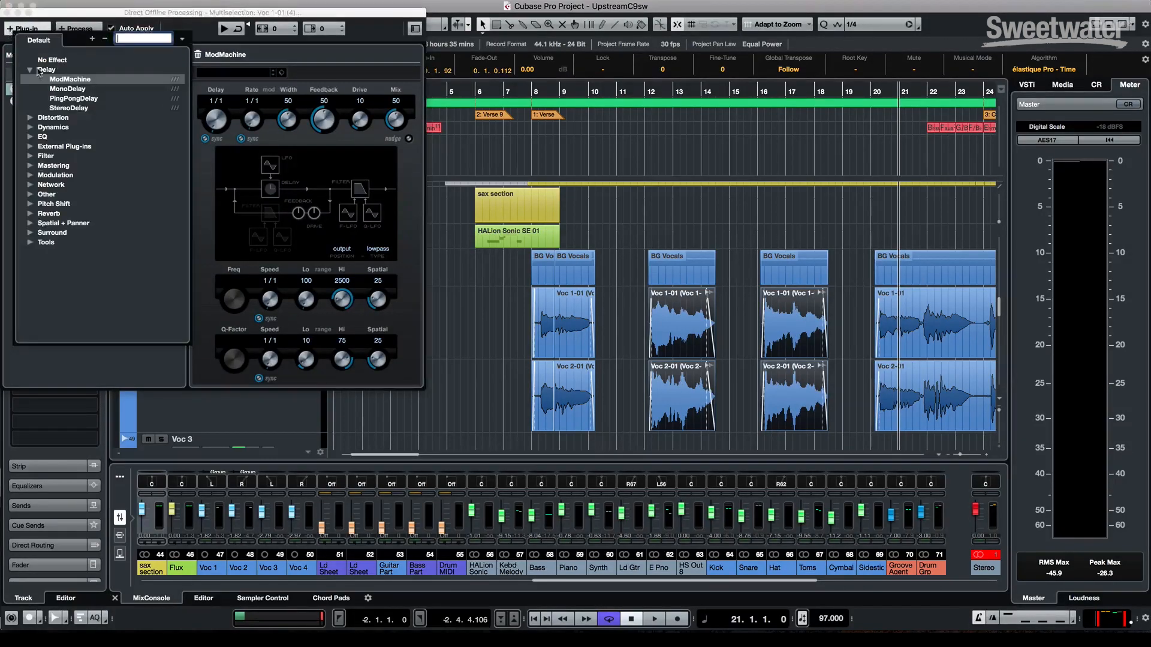
click(53, 127)
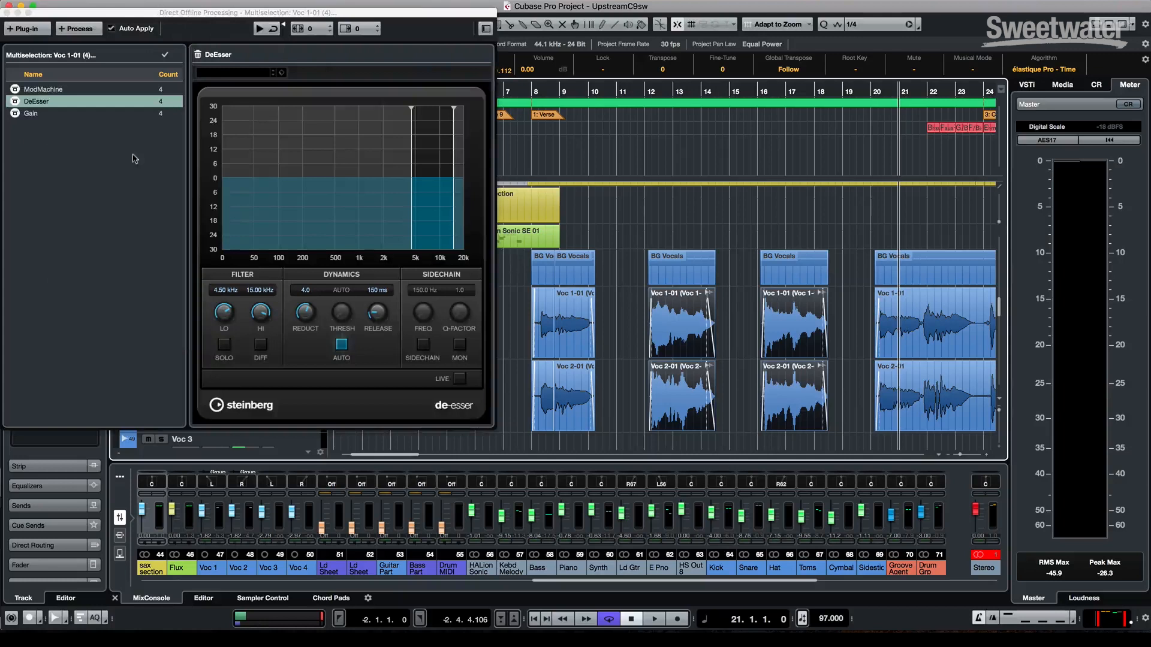
mouse_move(725, 343)
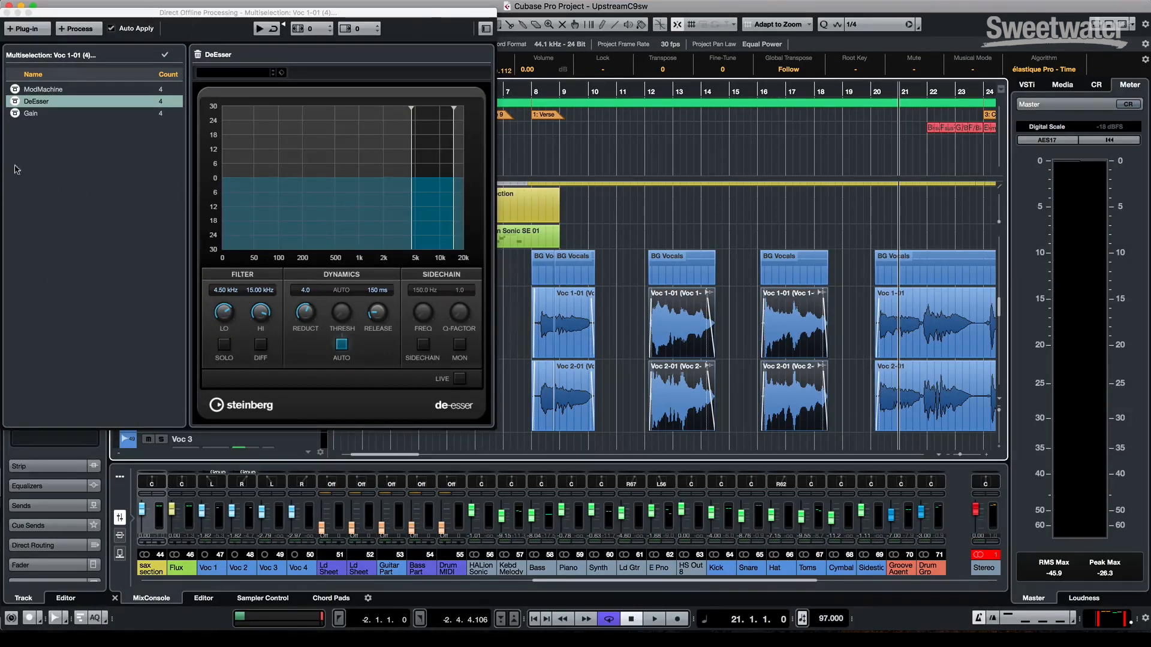
Step: Delete the ModMachine process from the Voc 1 events
click(43, 88)
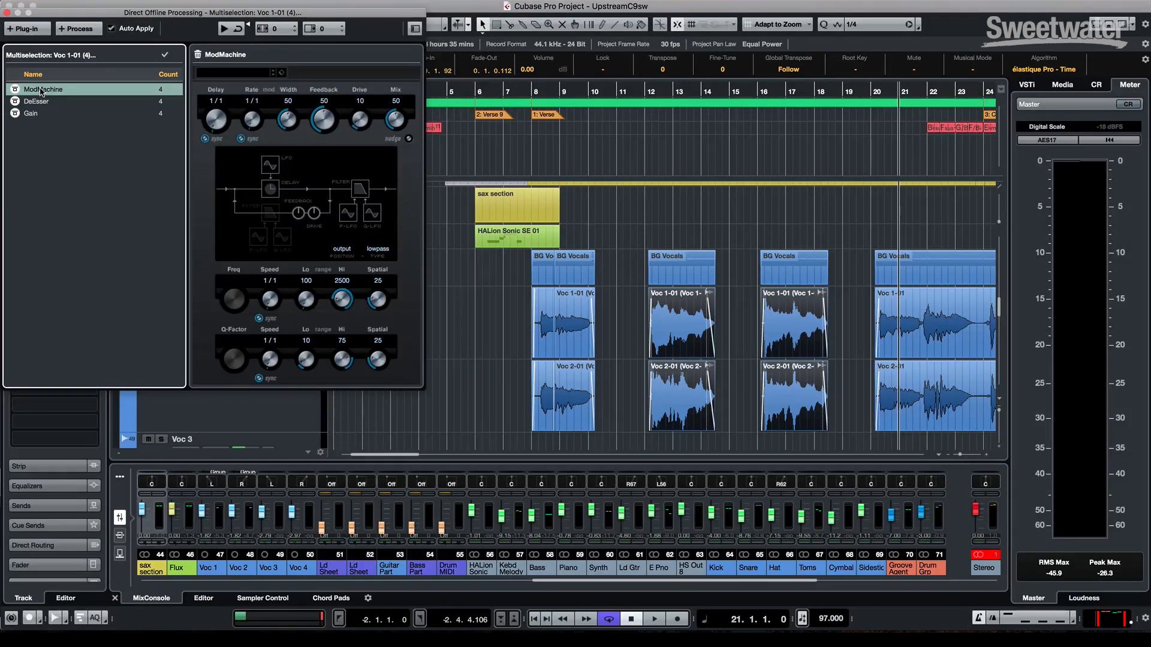
right_click(42, 88)
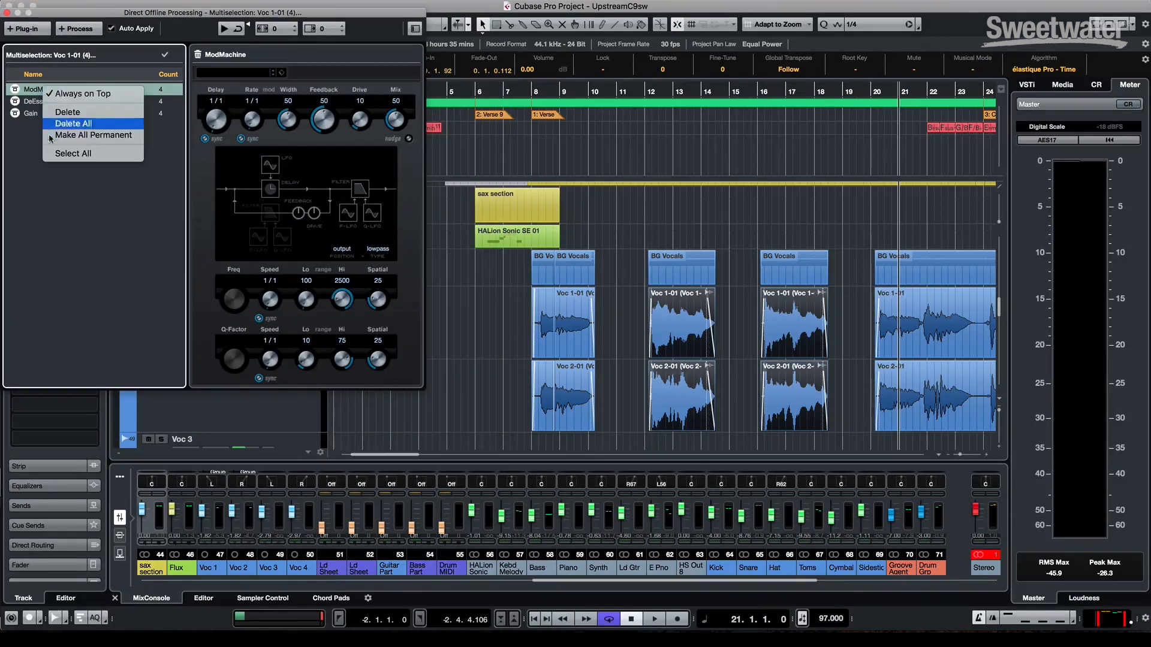
click(72, 123)
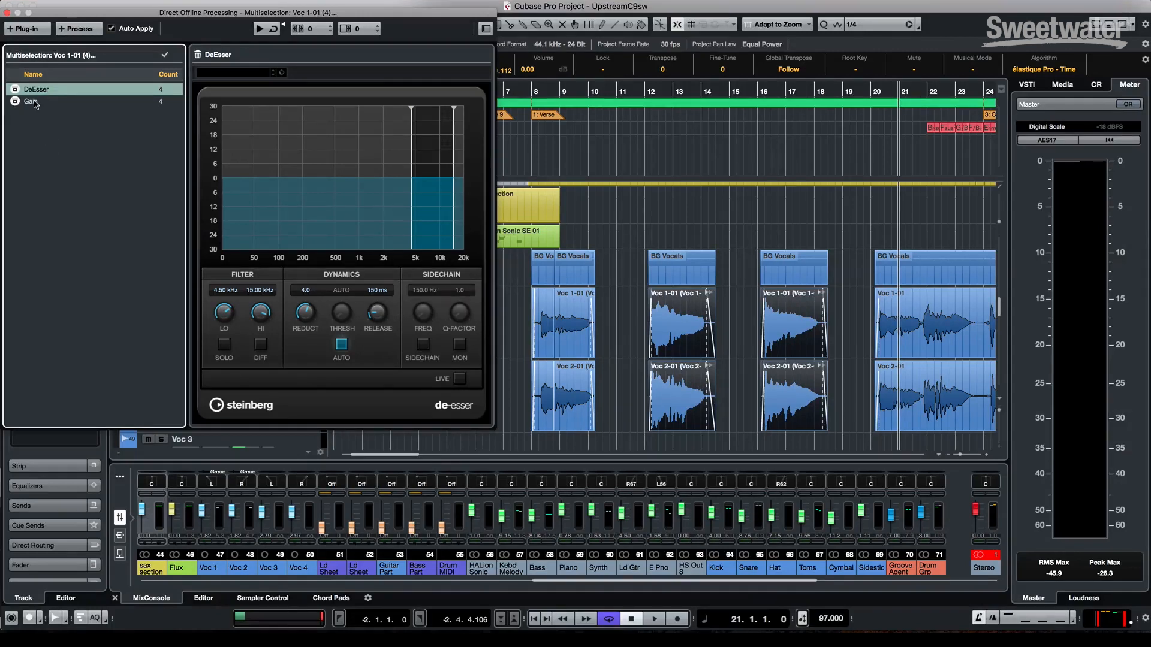
Step: Delete all remaining offline processes, including Gain, from the events
click(32, 102)
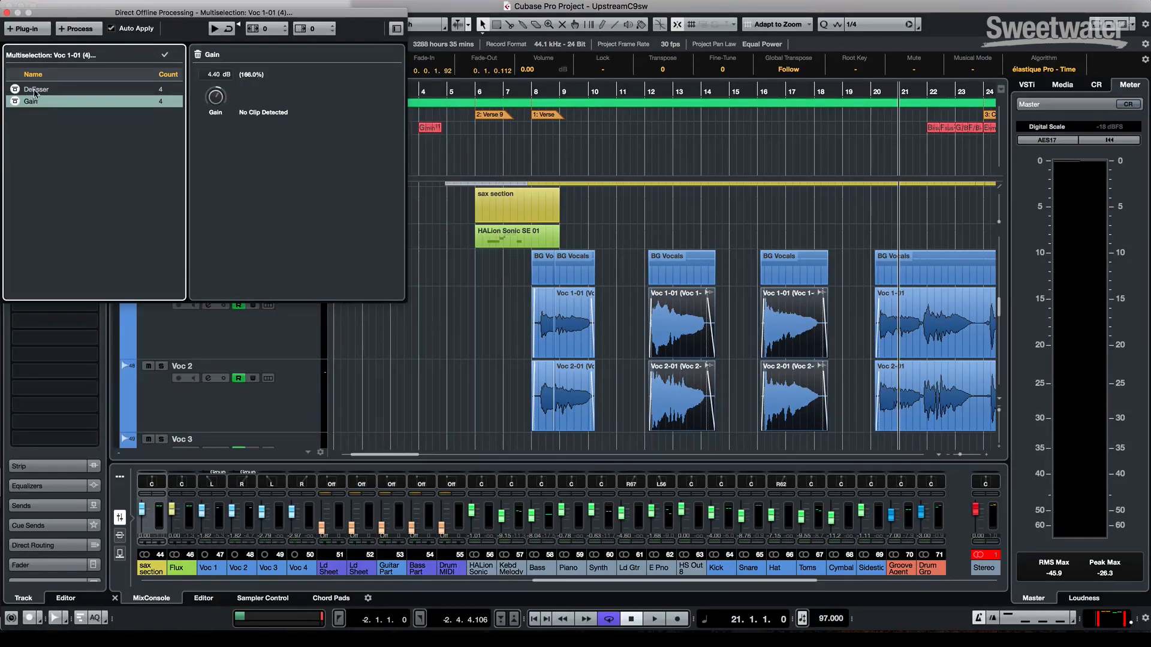
right_click(33, 90)
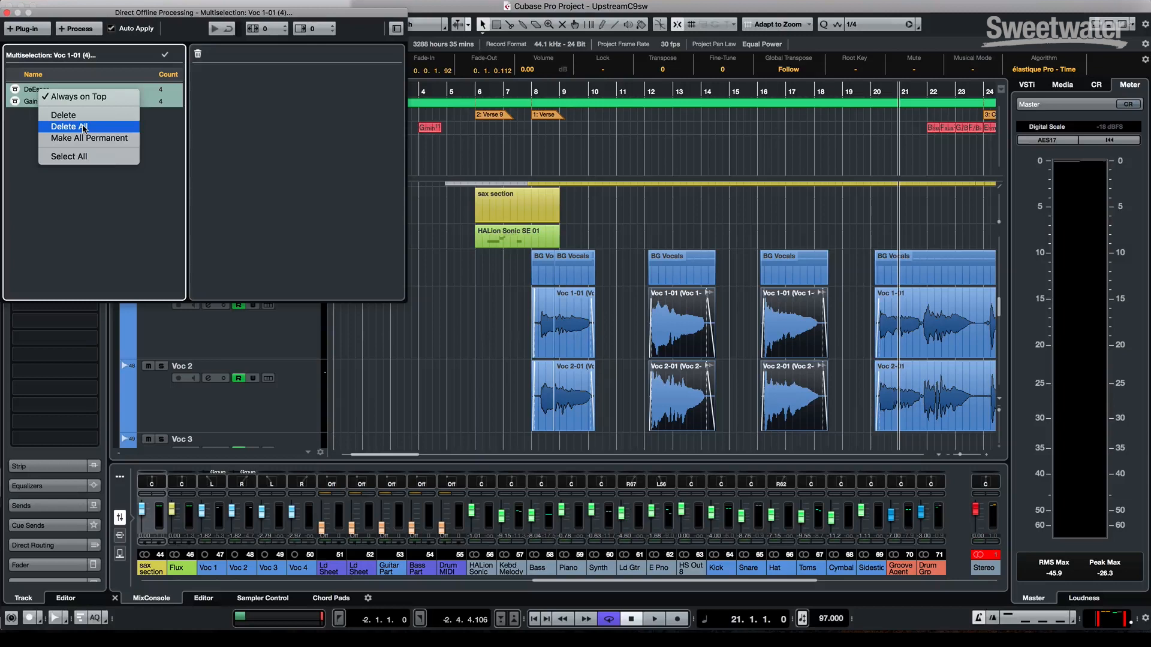
click(69, 127)
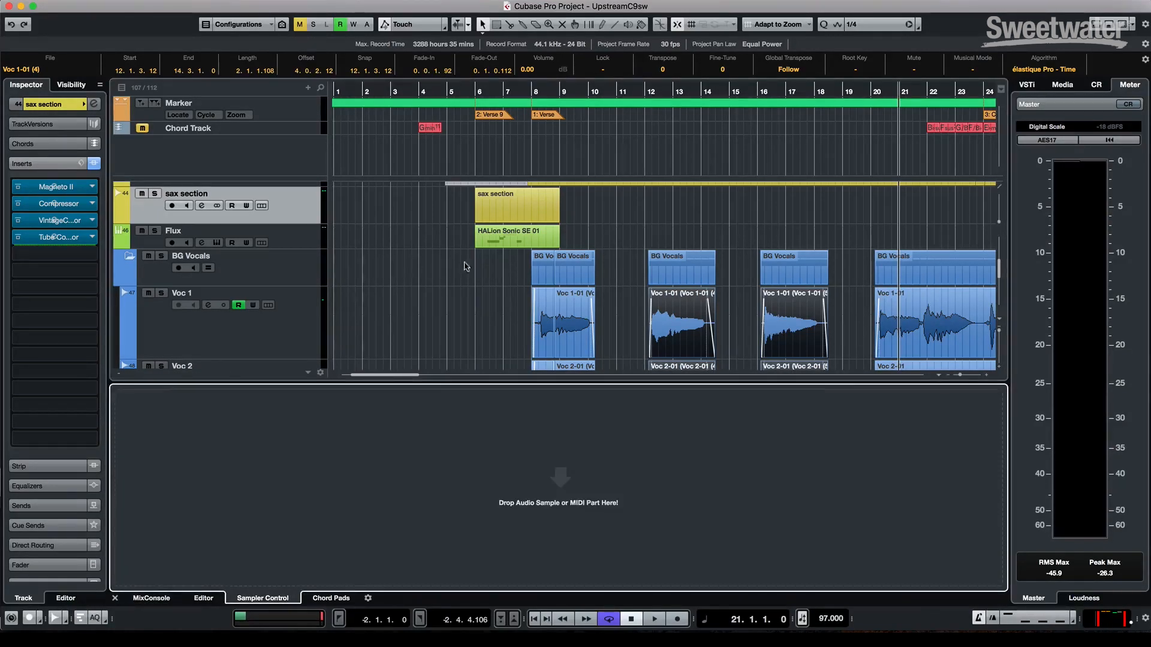
mouse_move(390, 236)
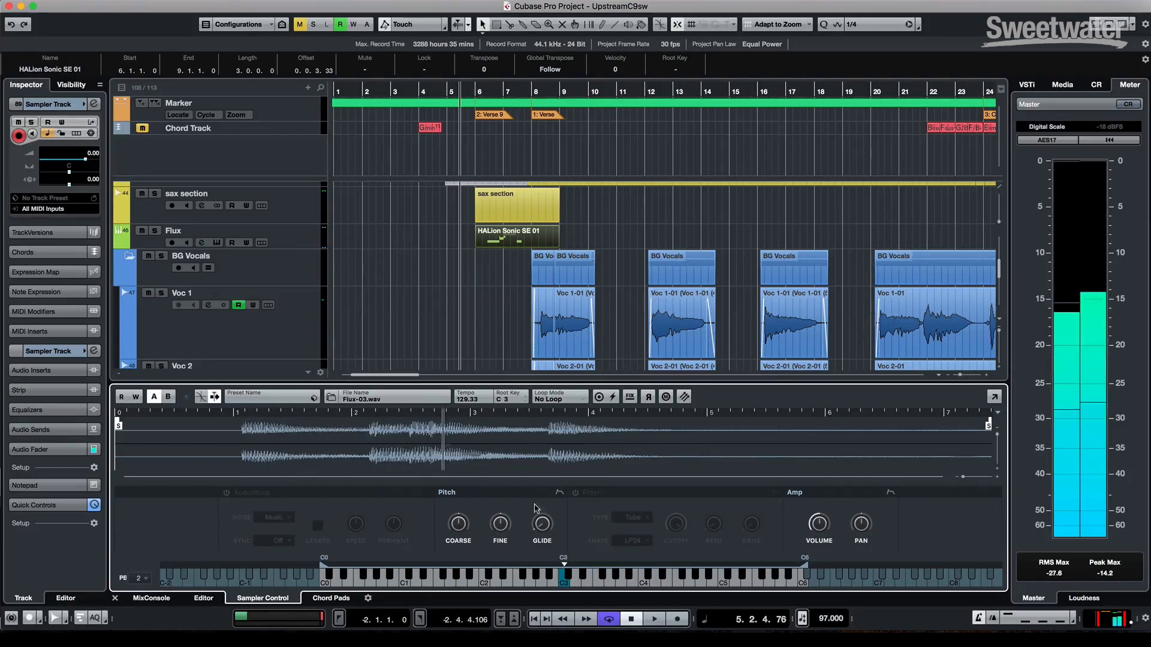
Step: Select the Flux instrument track in the project
click(174, 230)
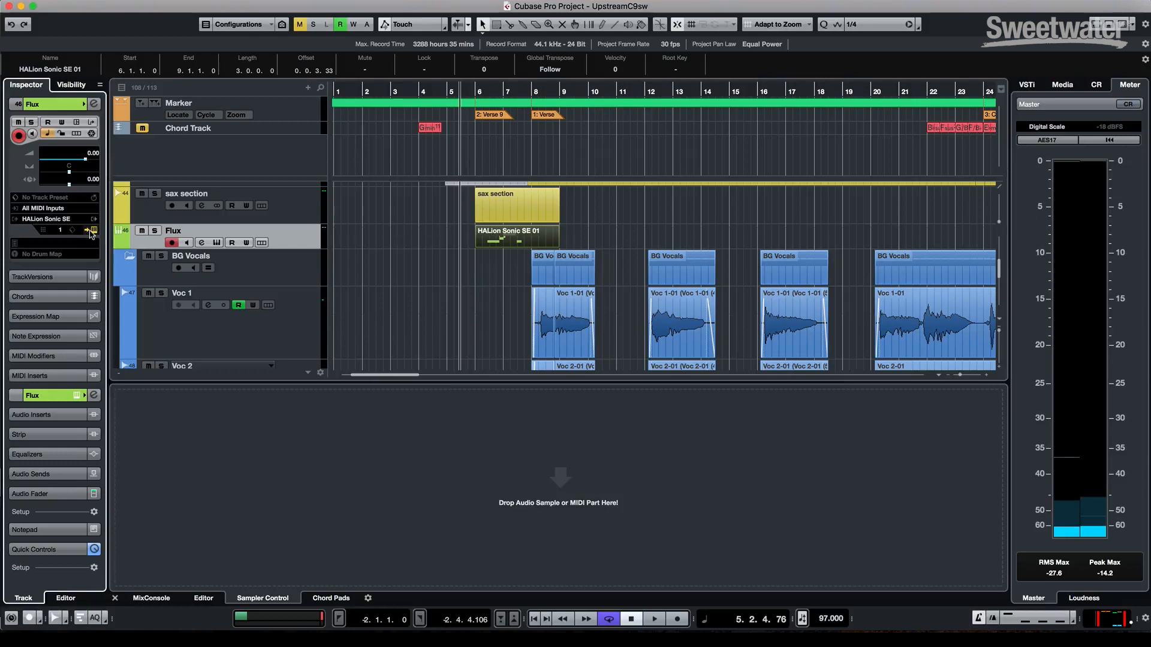
Step: Open Flux's HALion Sonic SE editor, view the VOICE and SUB settings, then close it
click(93, 231)
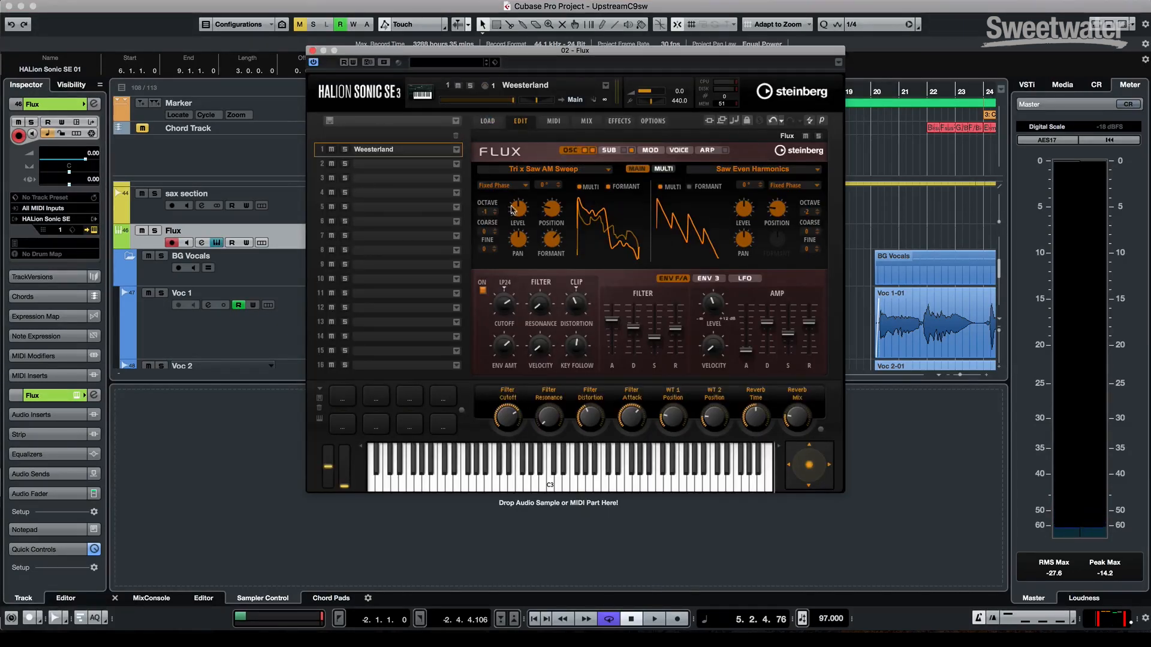
mouse_move(491, 160)
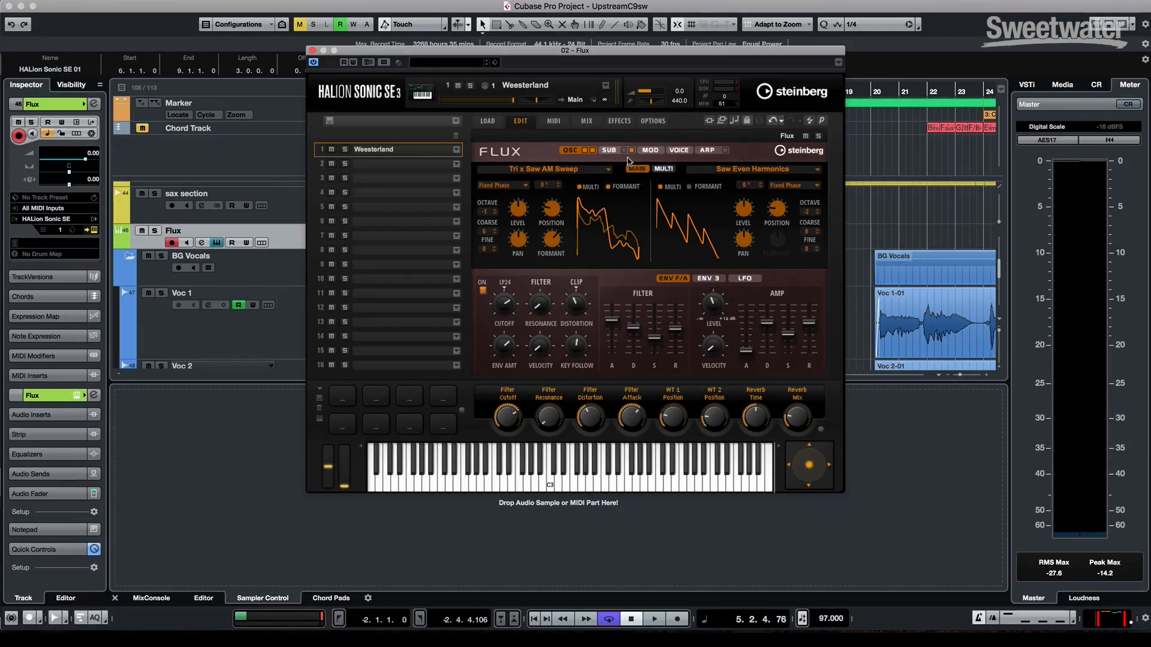
mouse_move(649, 149)
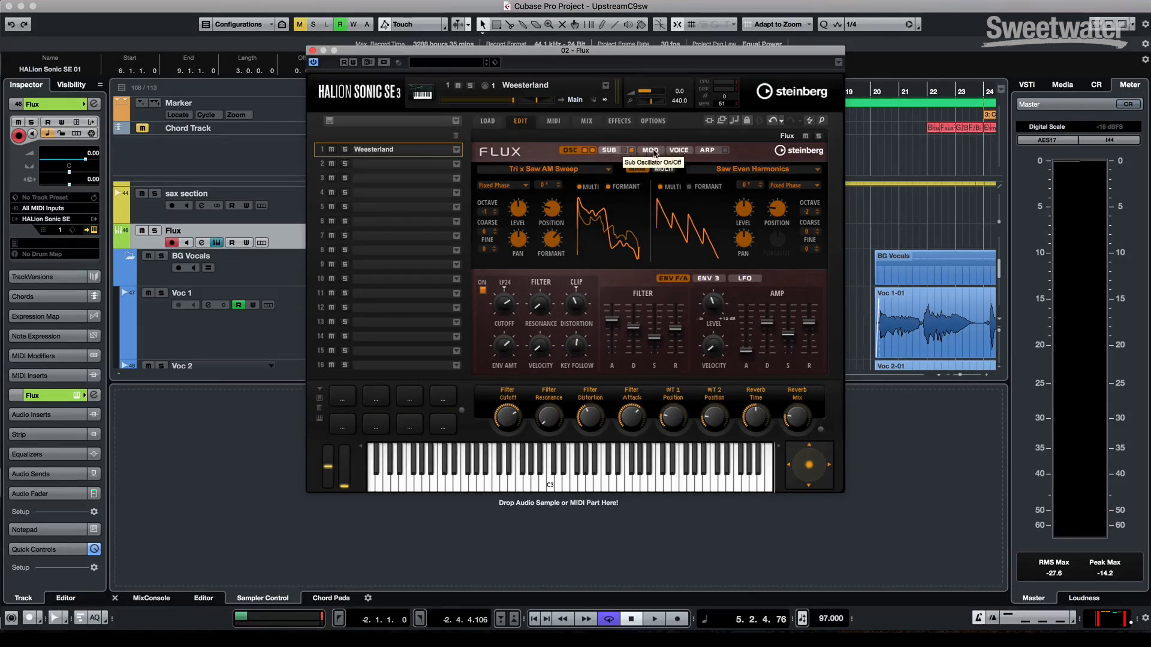
click(678, 150)
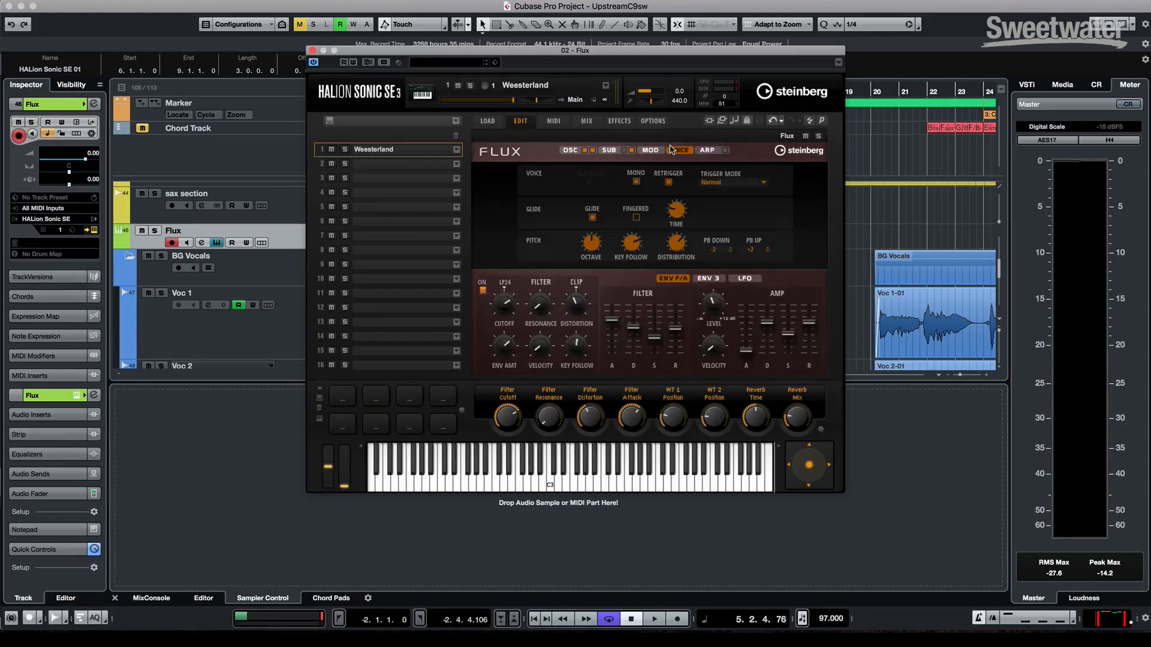
click(607, 150)
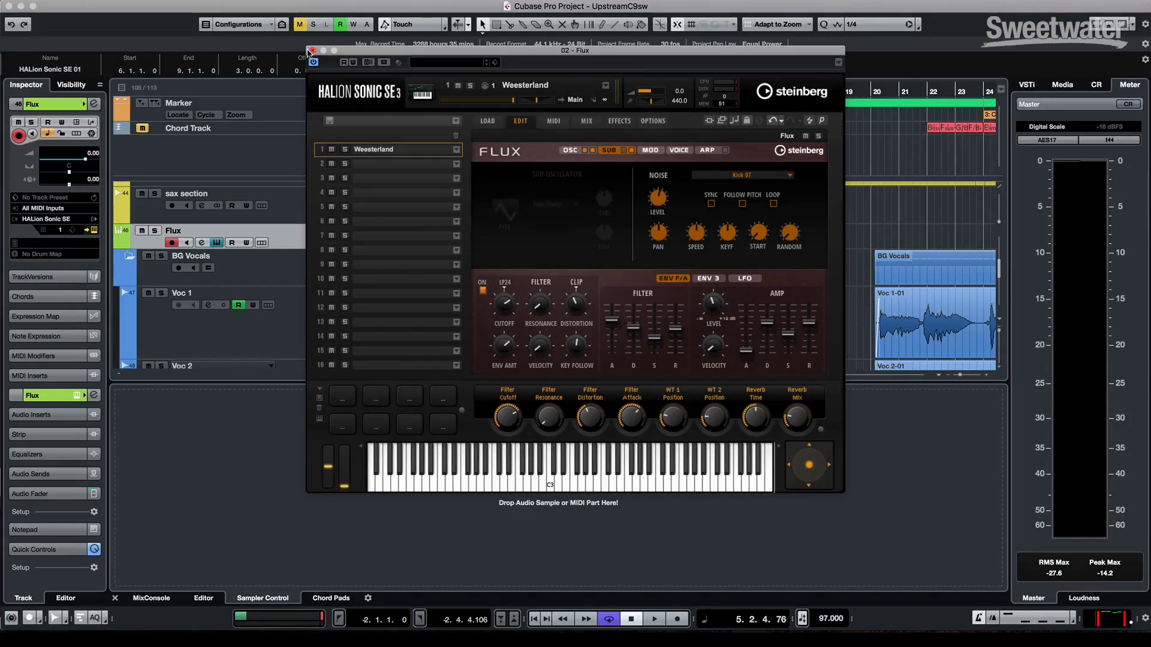
click(311, 51)
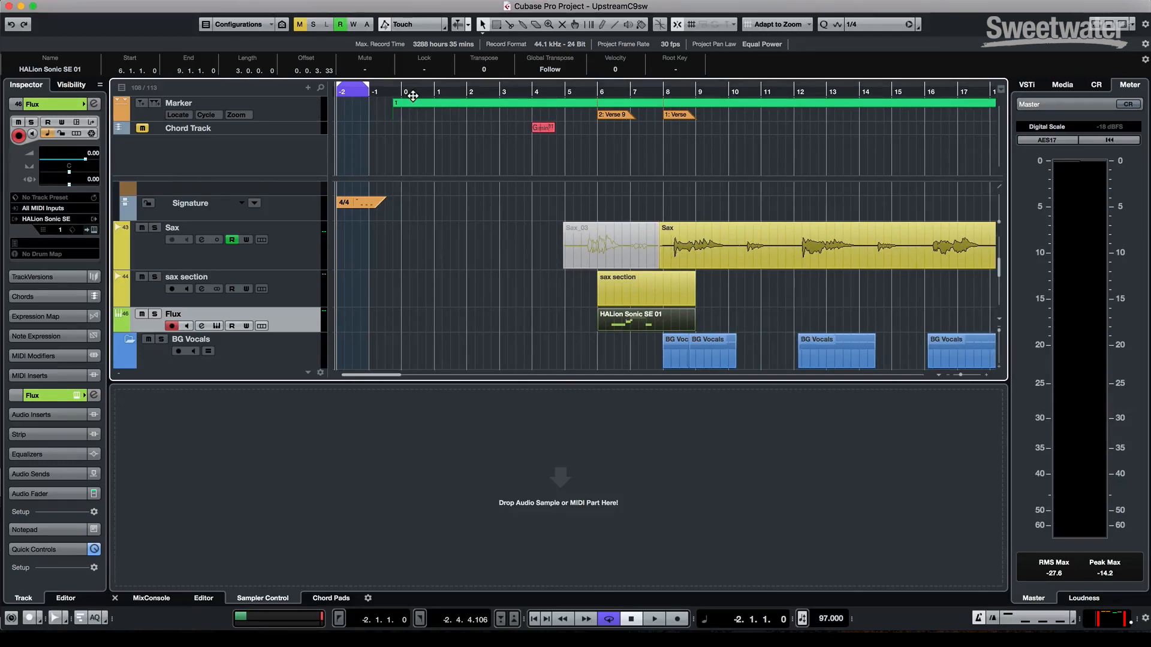
Step: Show the mixer below the tracks, edit the signature's clicks, and apply the As 6/8 pattern
click(652, 618)
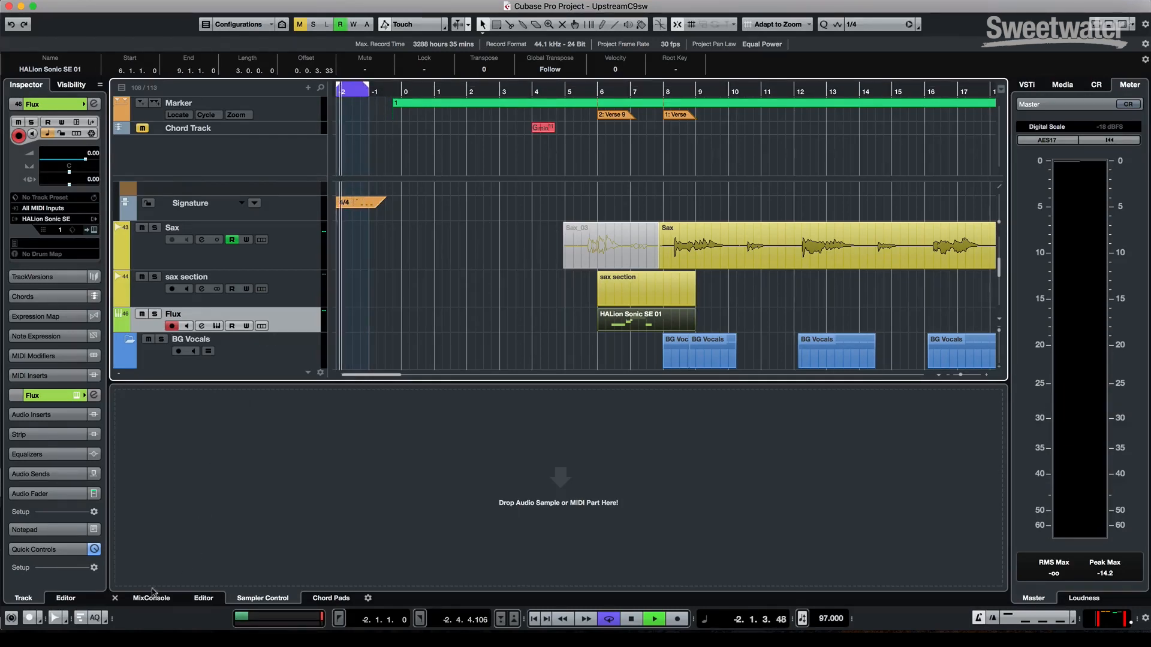
click(151, 598)
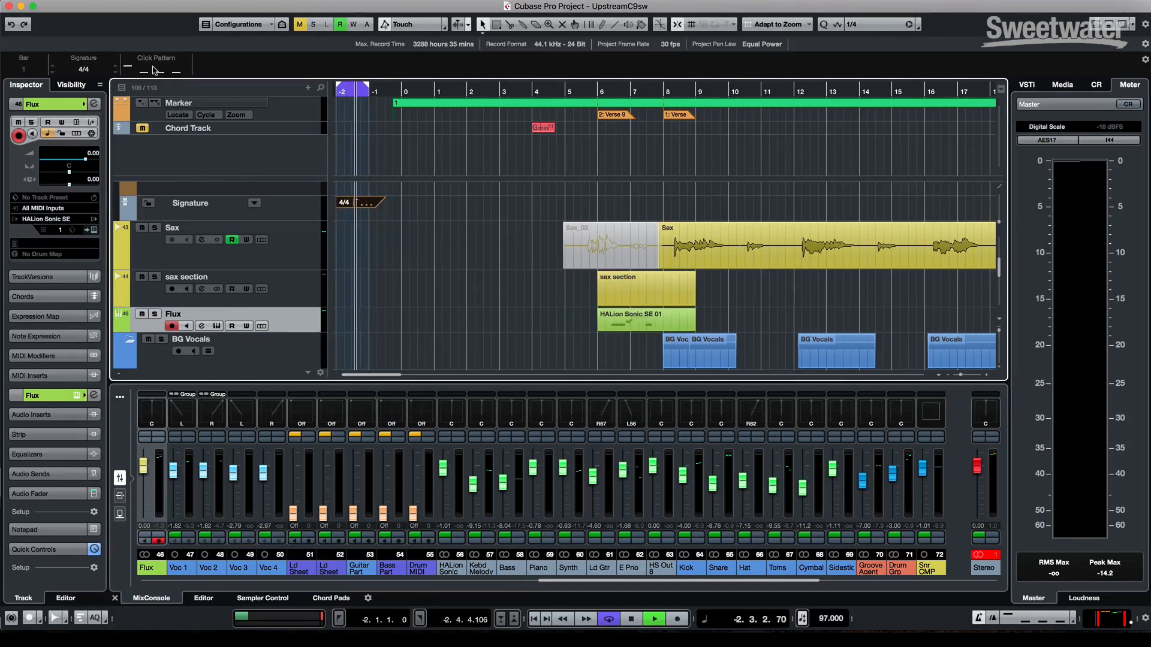
click(154, 69)
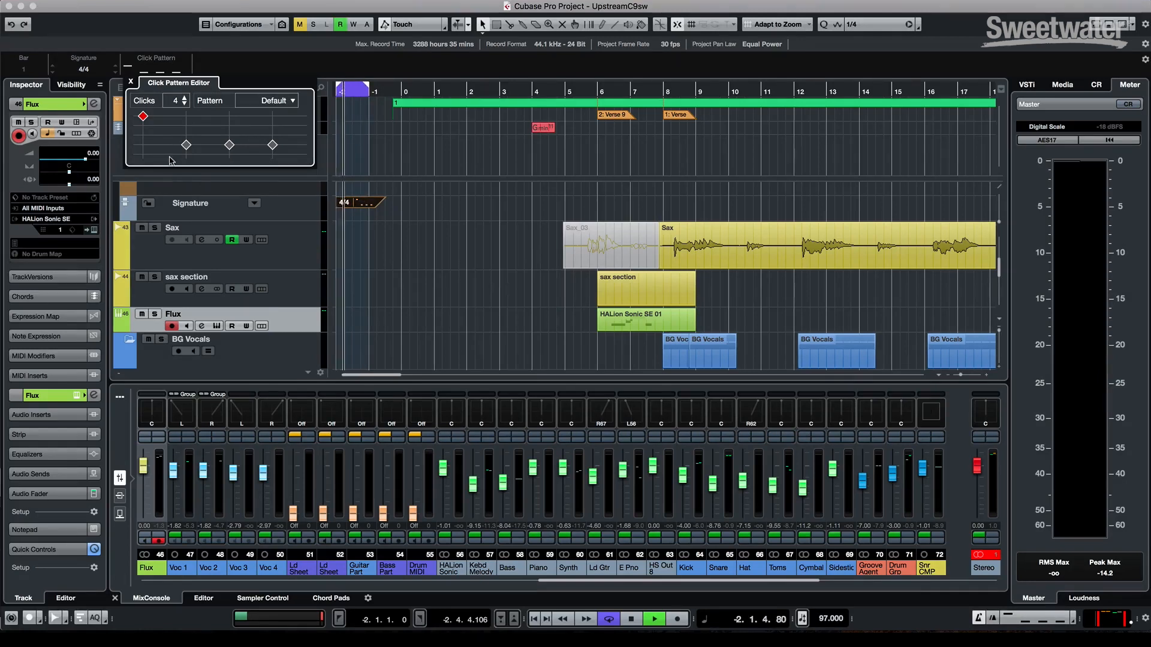
click(185, 154)
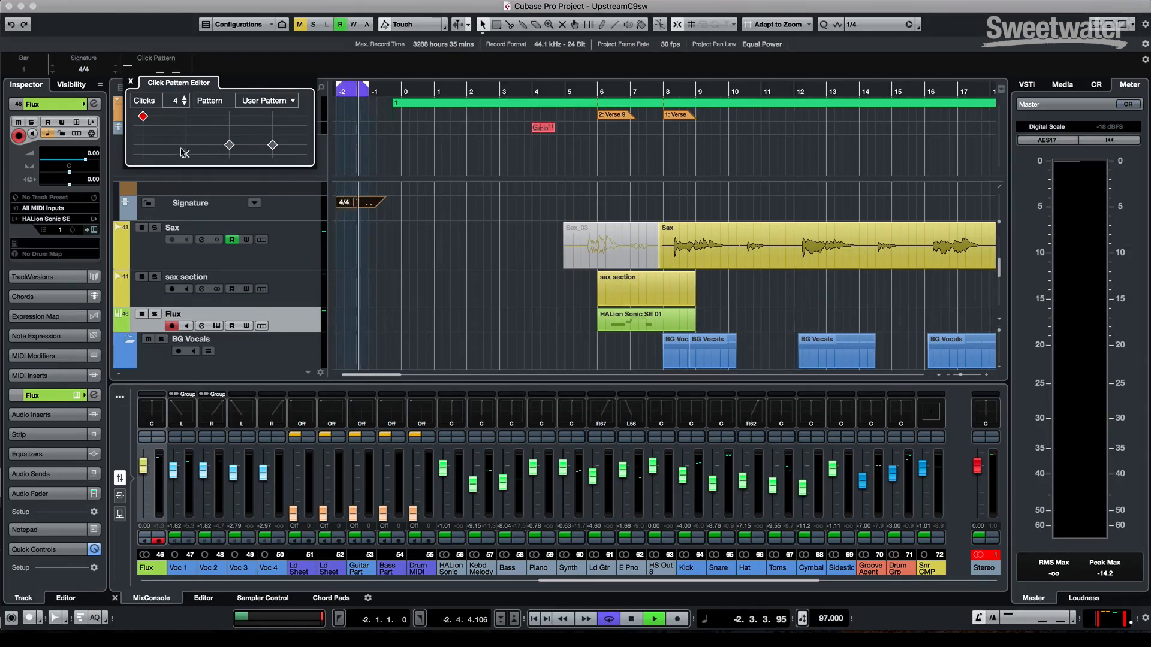
click(185, 126)
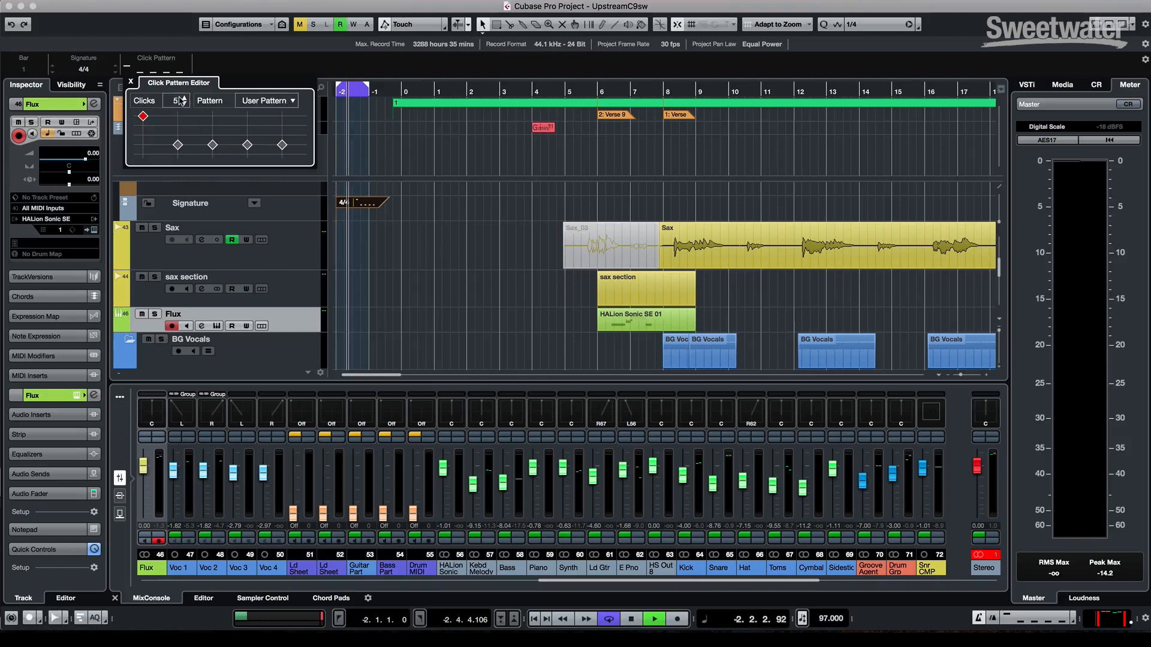
mouse_move(179, 101)
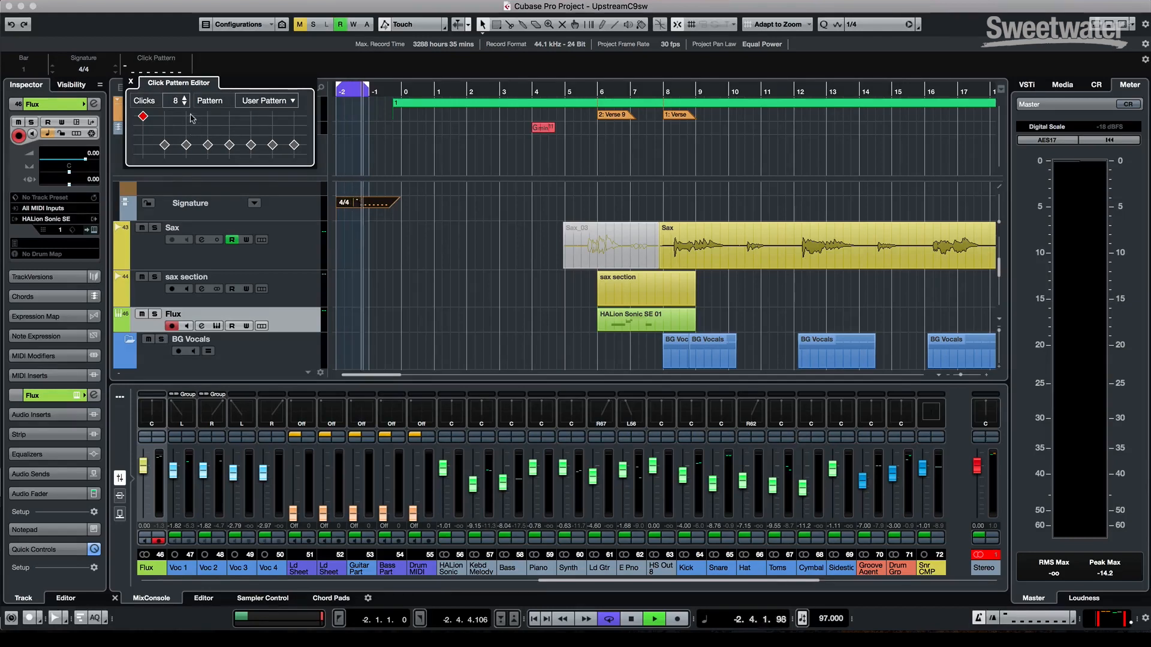
mouse_move(272, 101)
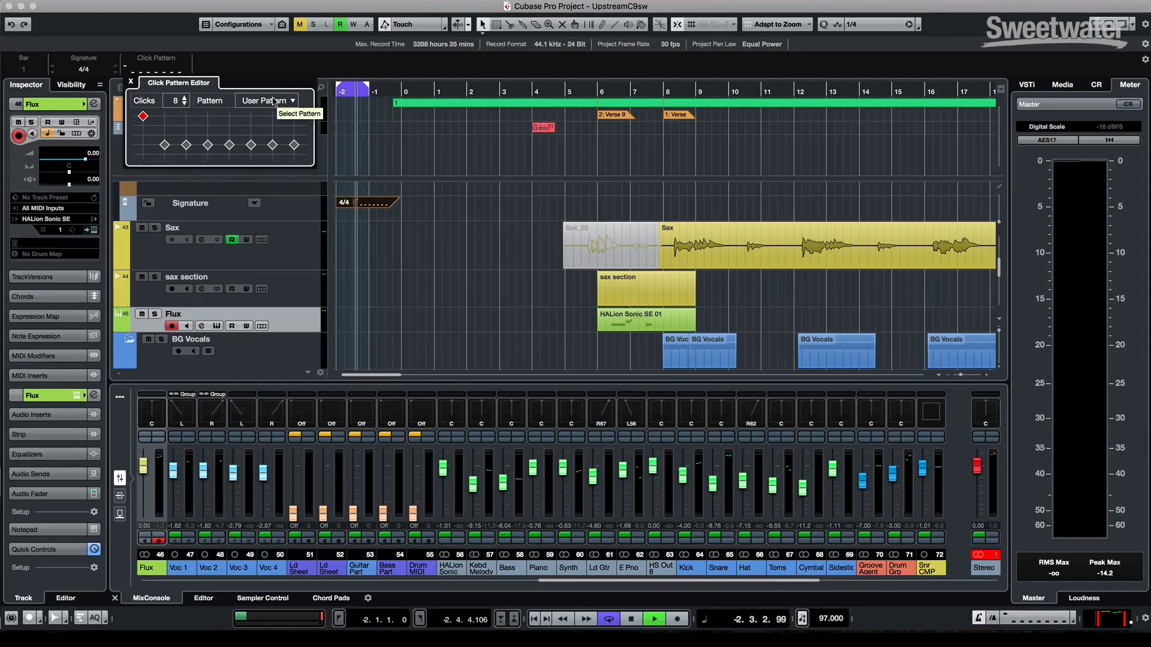
click(266, 101)
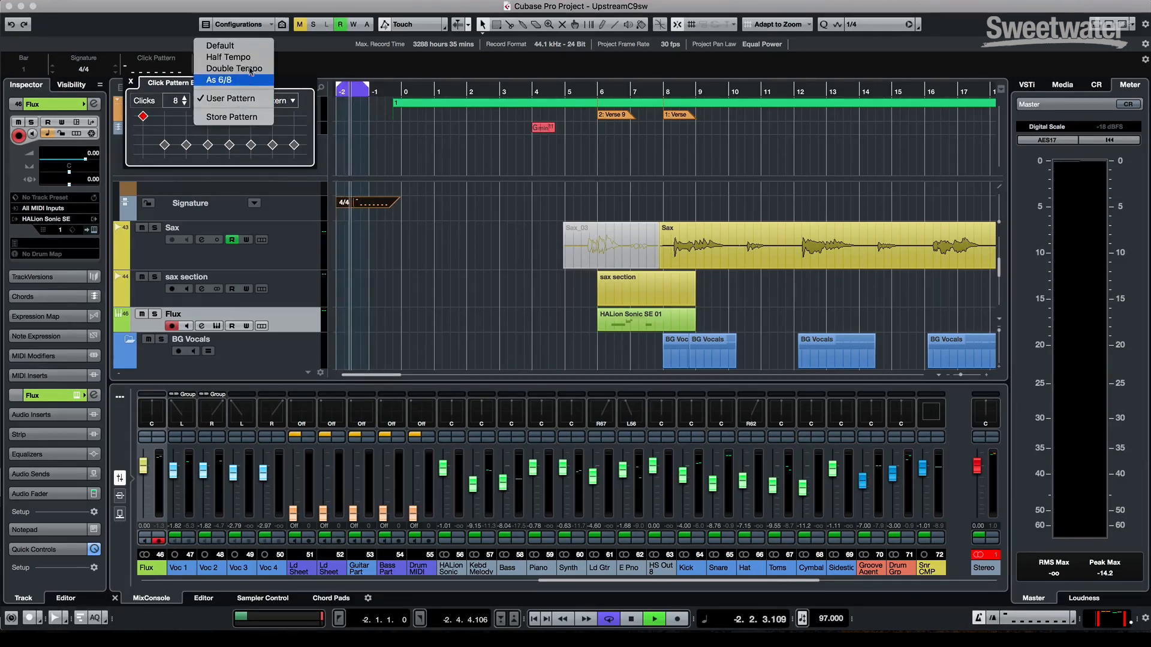
click(233, 68)
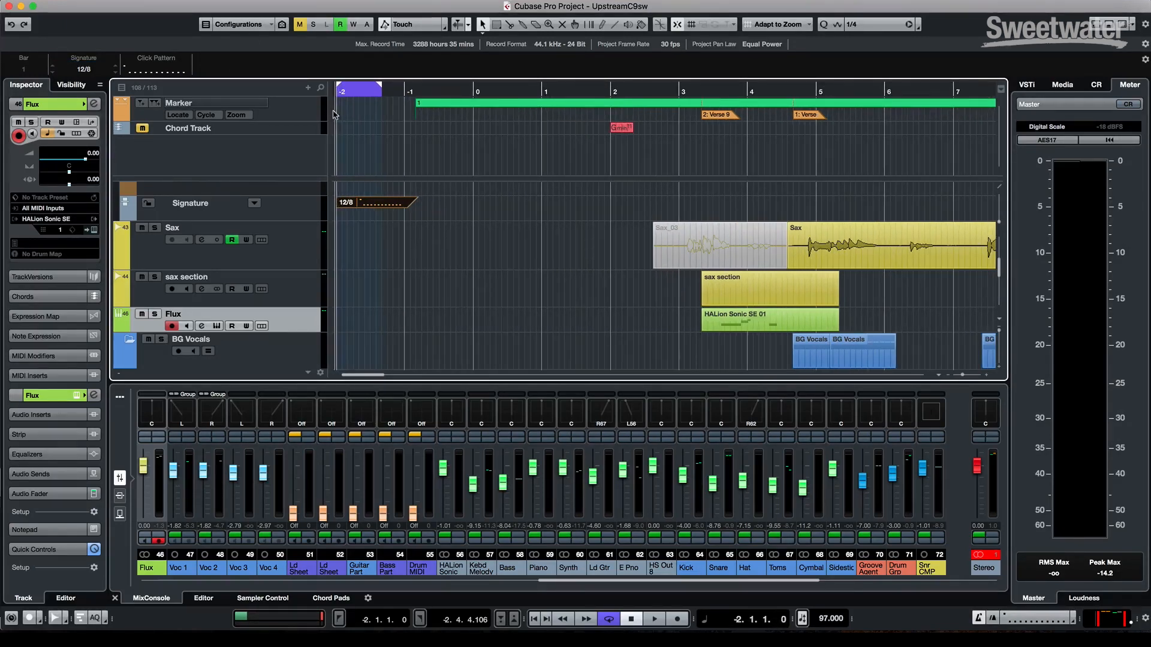
mouse_move(218, 60)
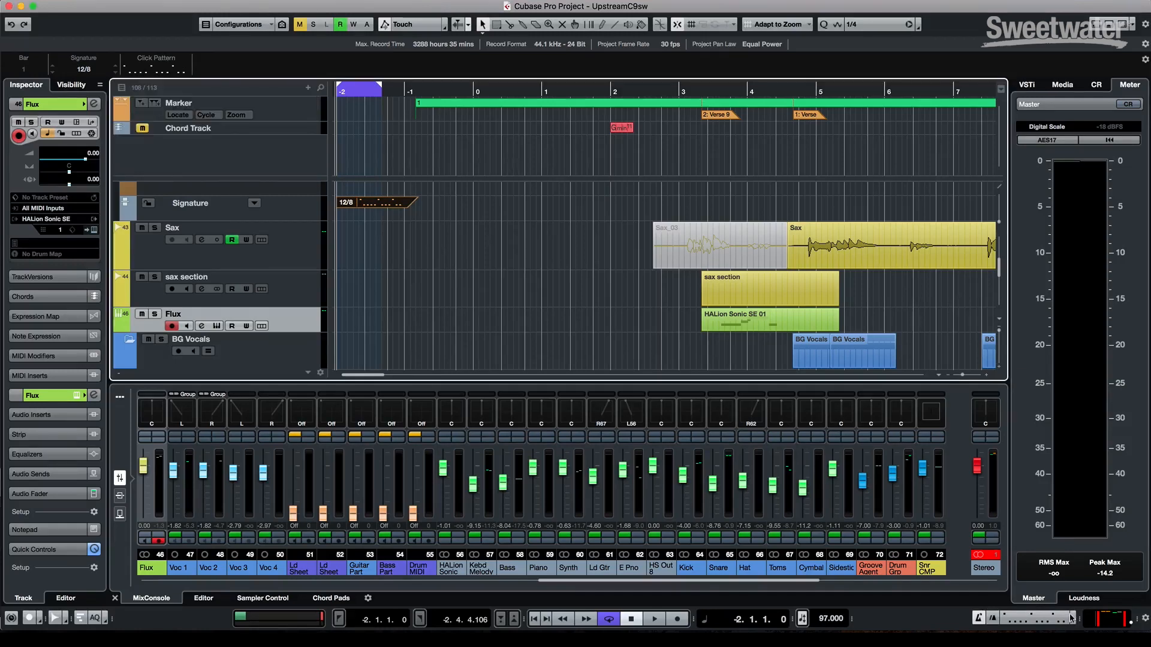
mouse_move(1059, 598)
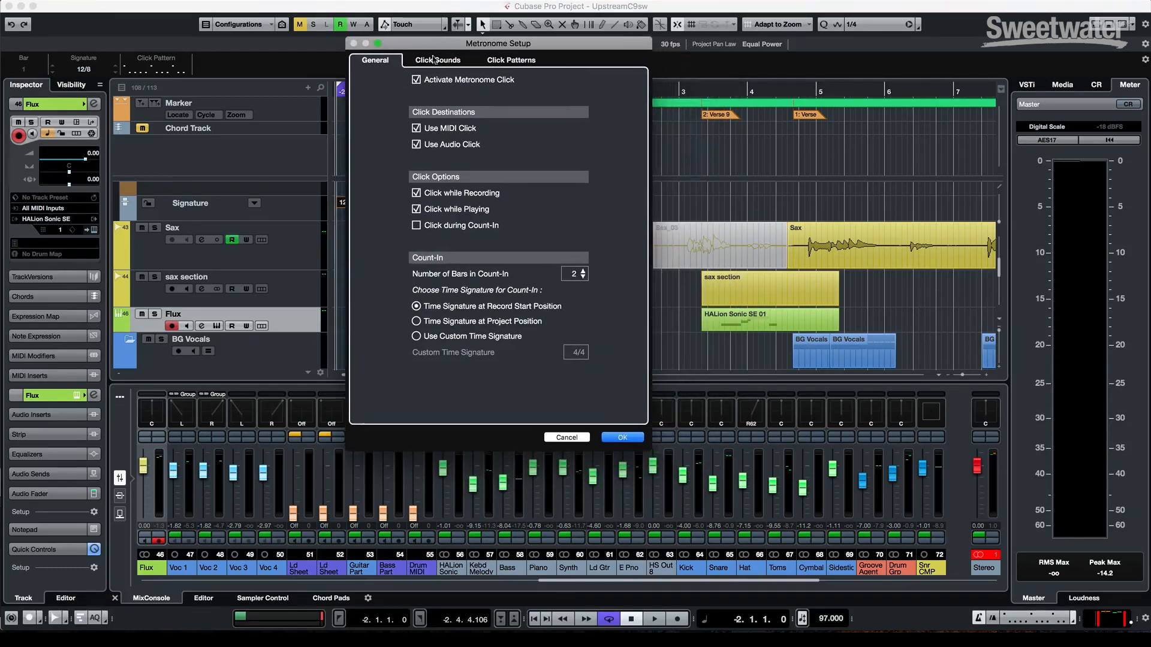
Step: Switch the metronome's audio click to custom sounds and browse the click sound presets
click(438, 60)
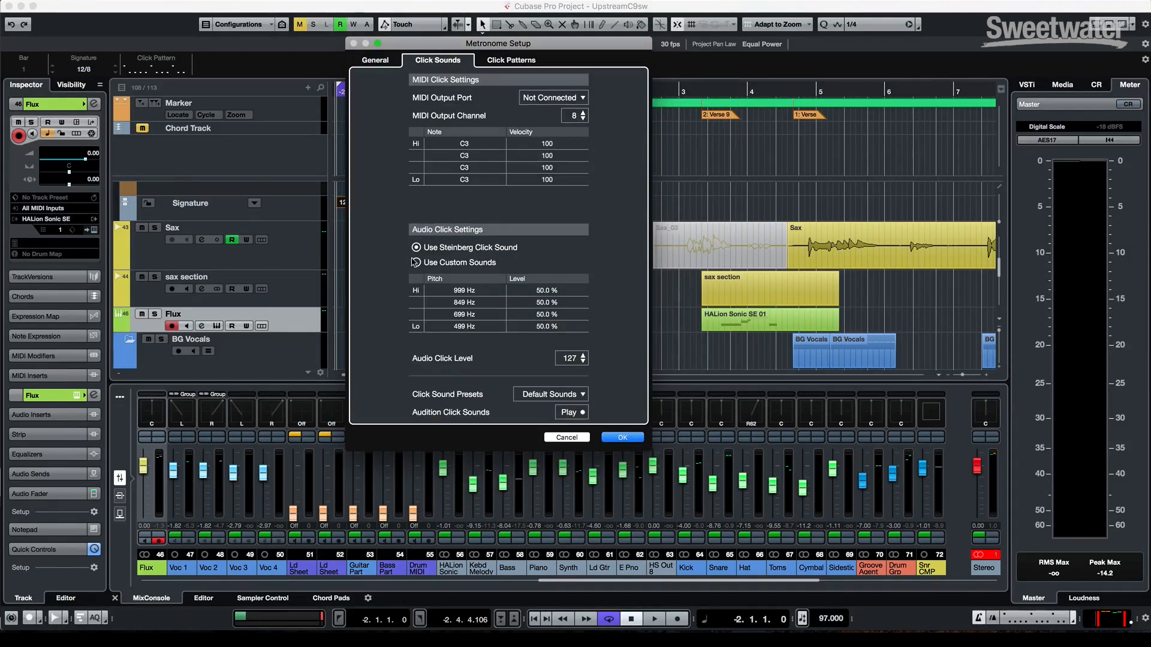
click(415, 261)
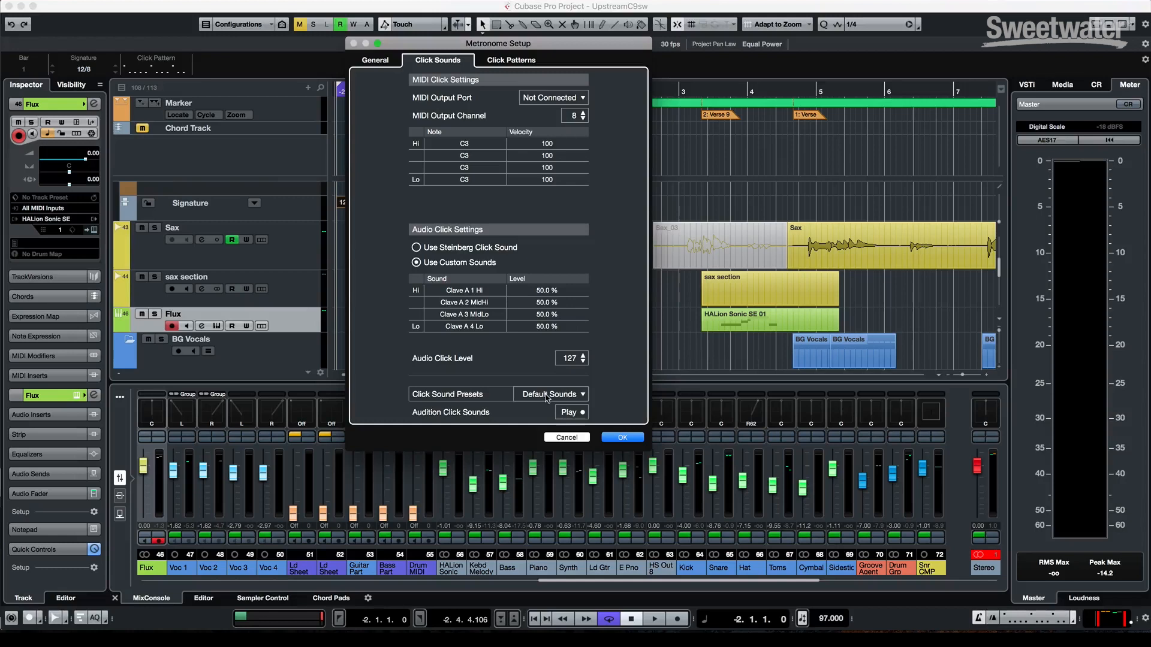
click(551, 395)
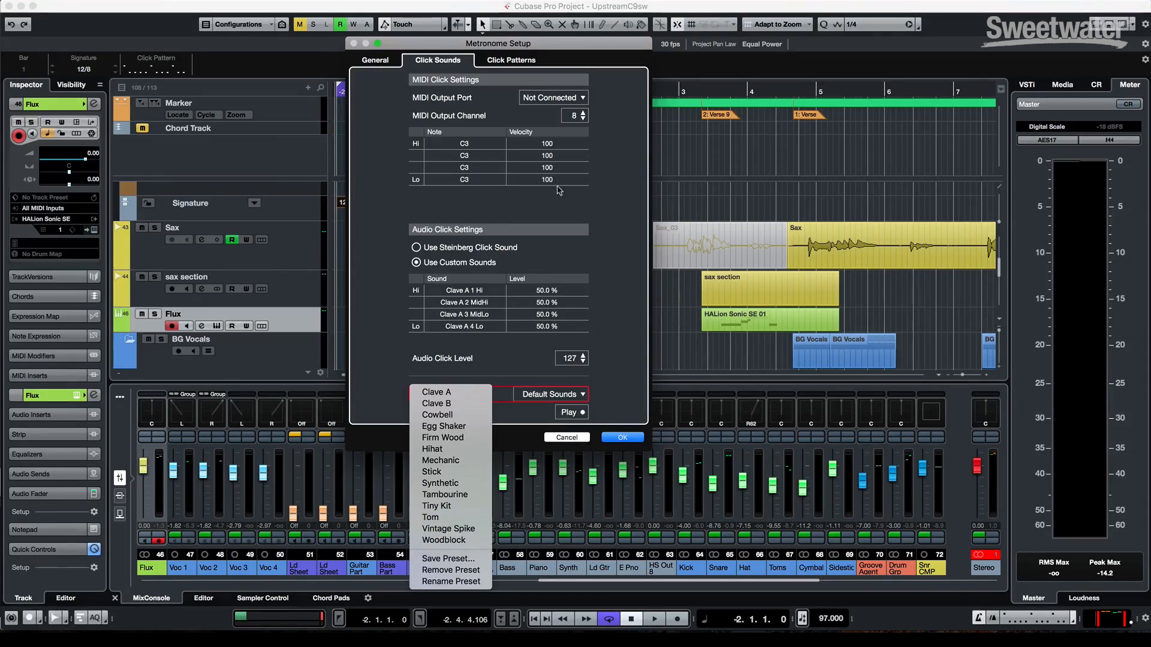
Step: Review the per-signature click patterns, then close Metronome Setup
click(511, 60)
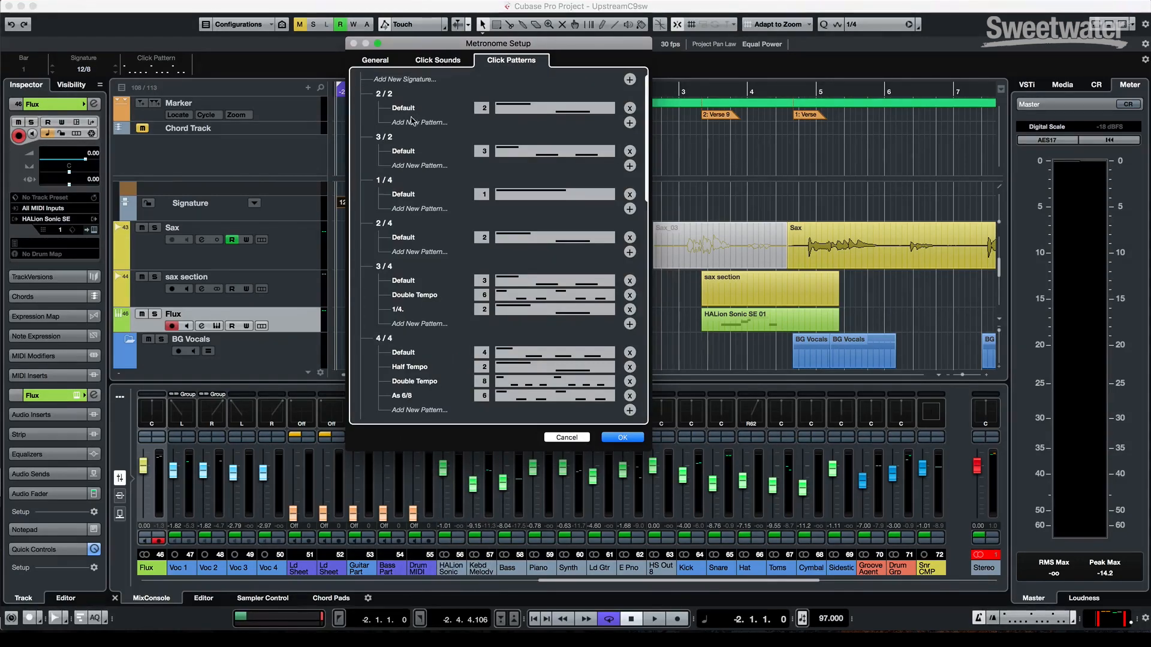
scroll(down, 3)
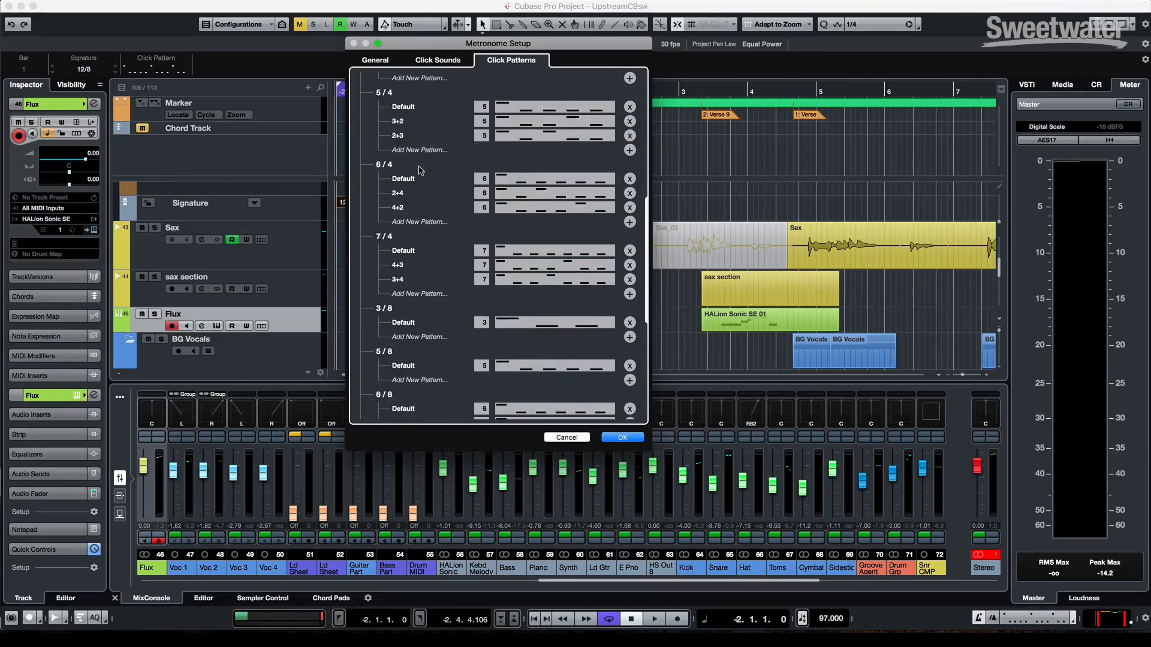
scroll(down, 3)
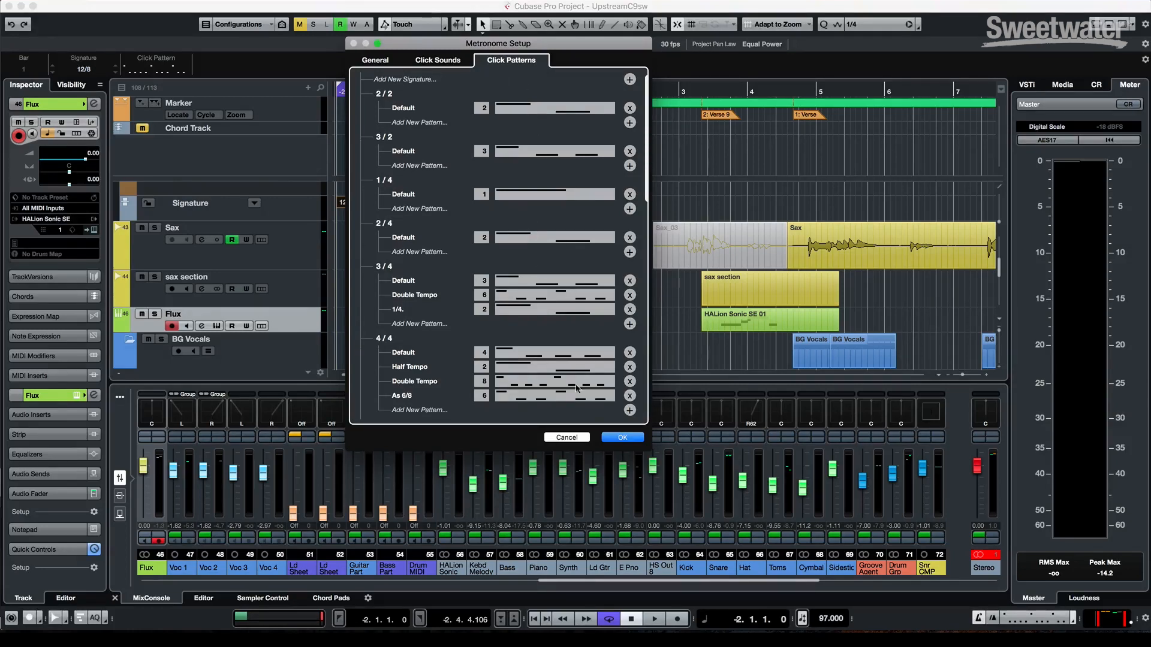
click(620, 437)
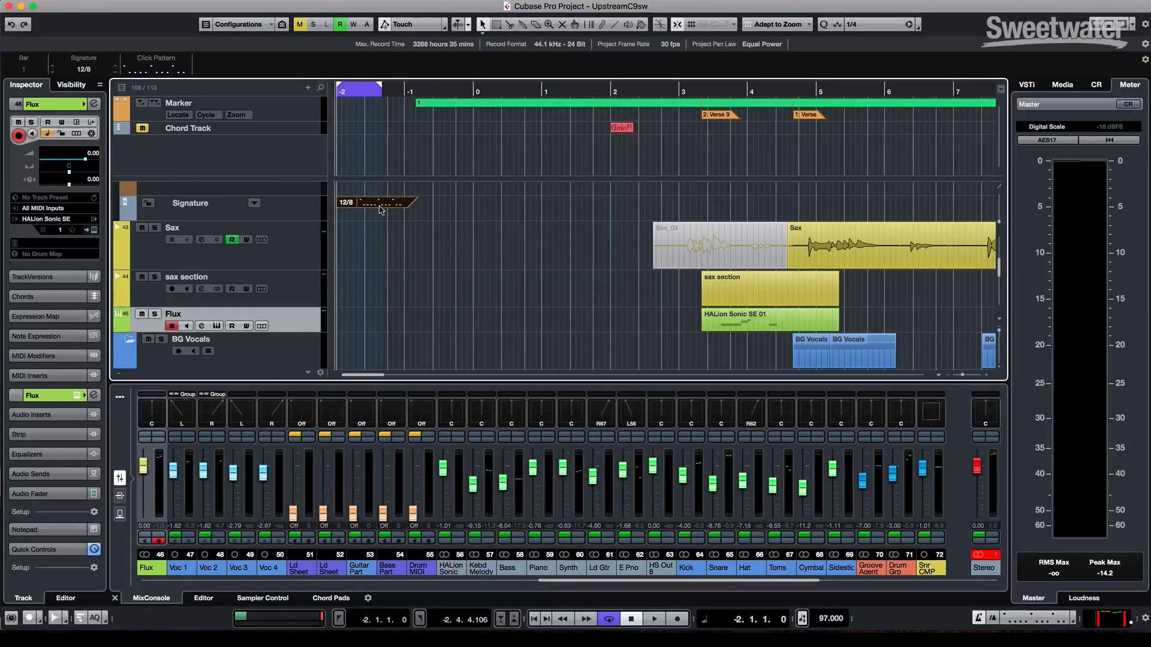
Step: Render the signature track's click between the locators into the Audio Click-02 track
click(255, 203)
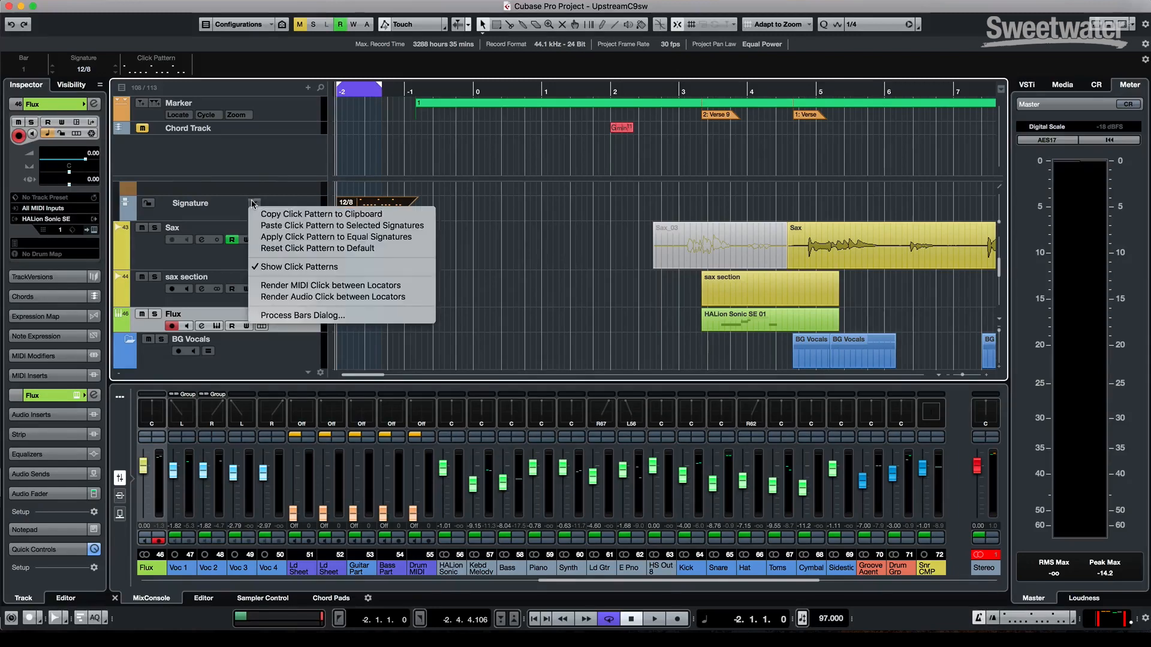
mouse_move(330, 285)
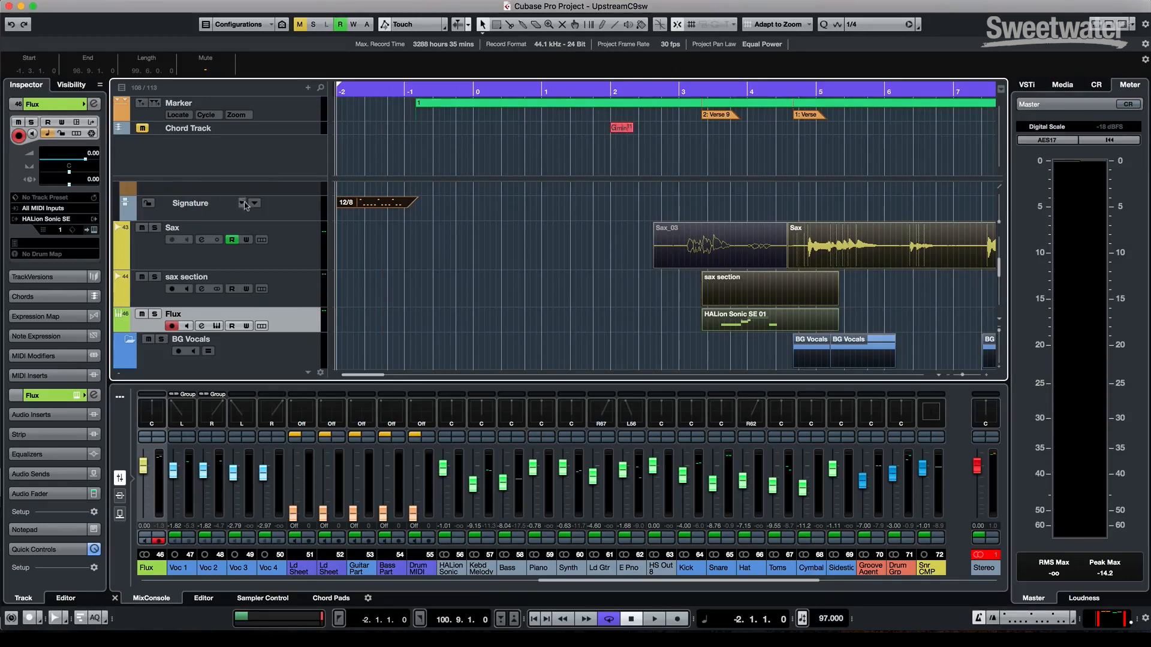
click(255, 203)
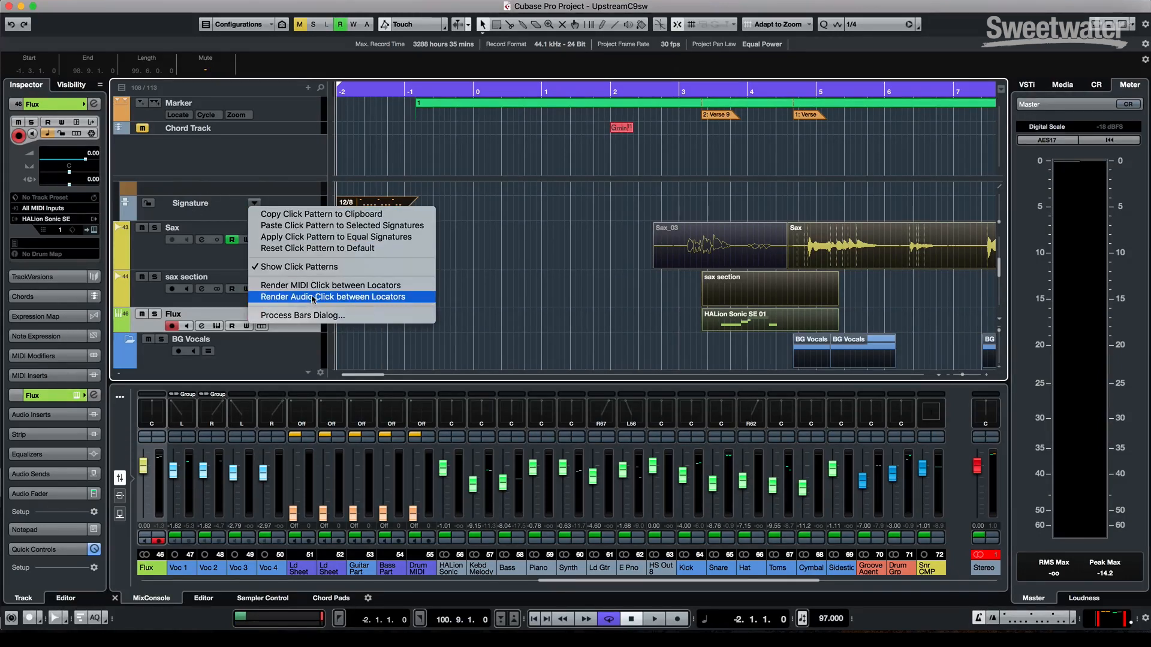
click(333, 296)
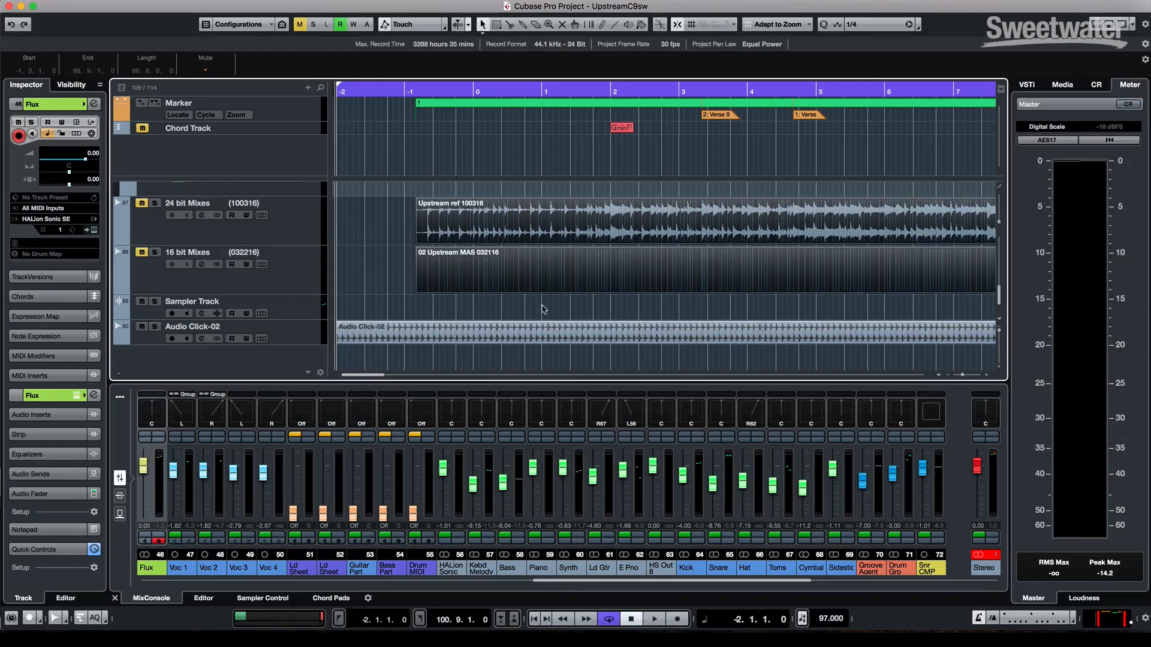
mouse_move(370, 59)
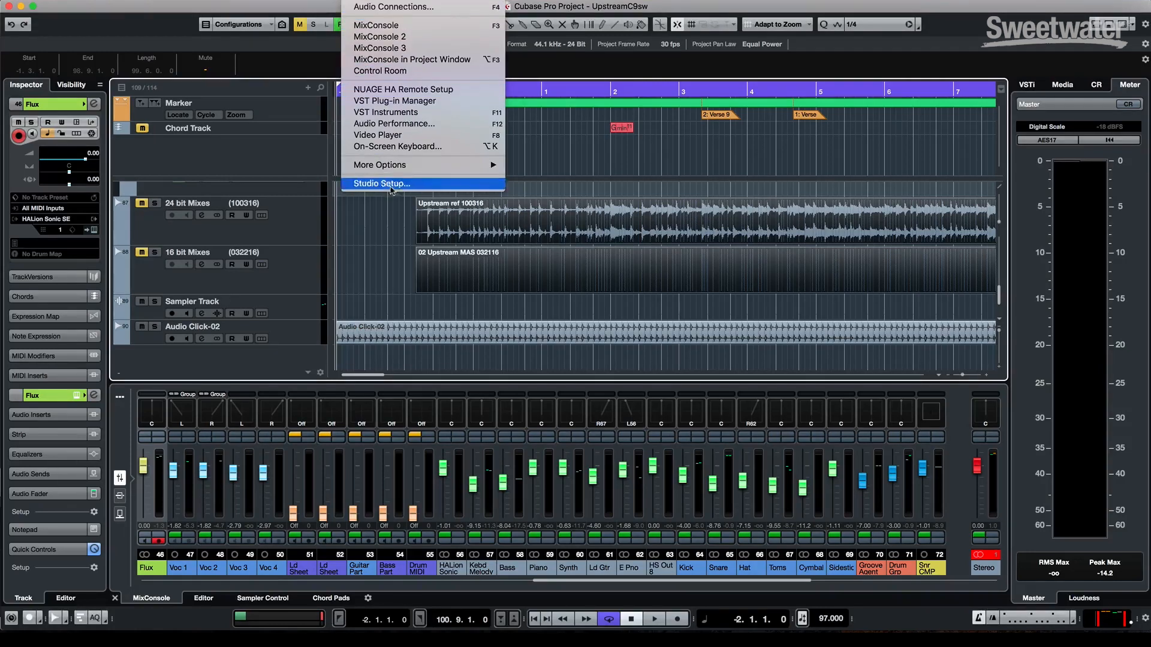
click(380, 183)
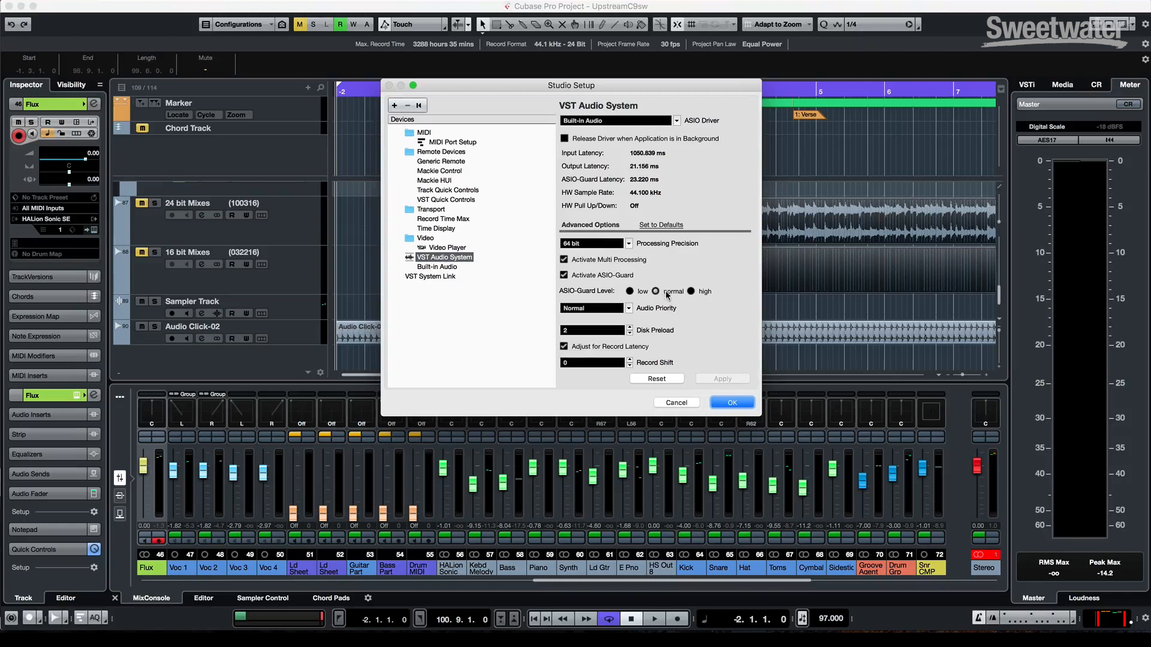
click(593, 243)
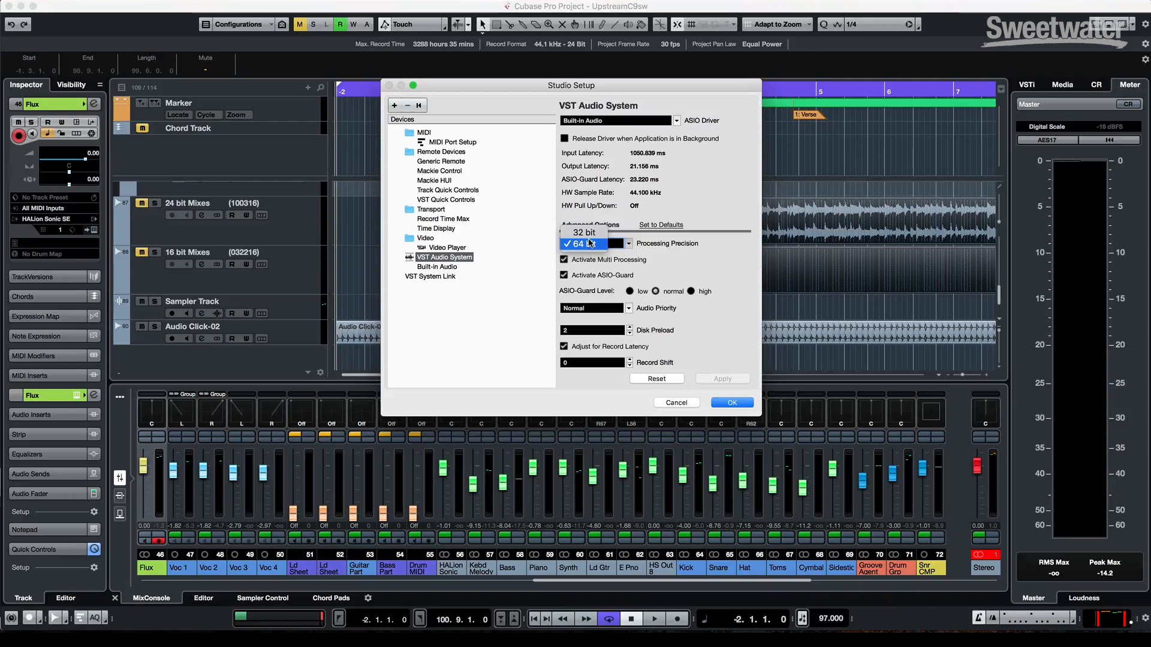
mouse_move(582, 232)
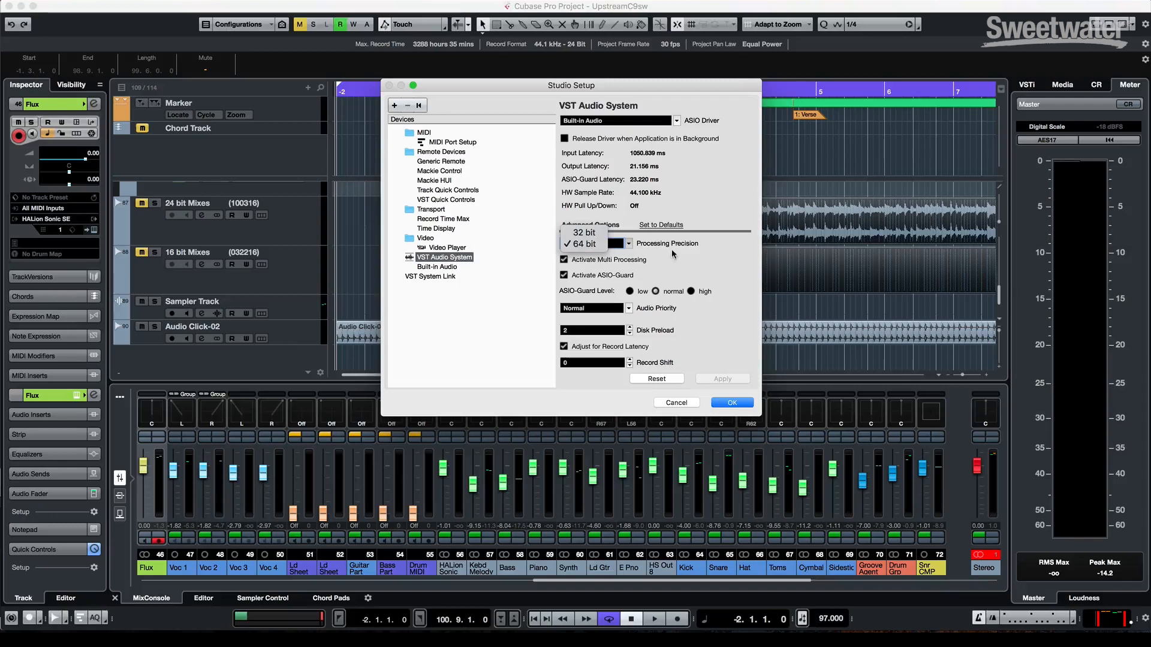
click(583, 243)
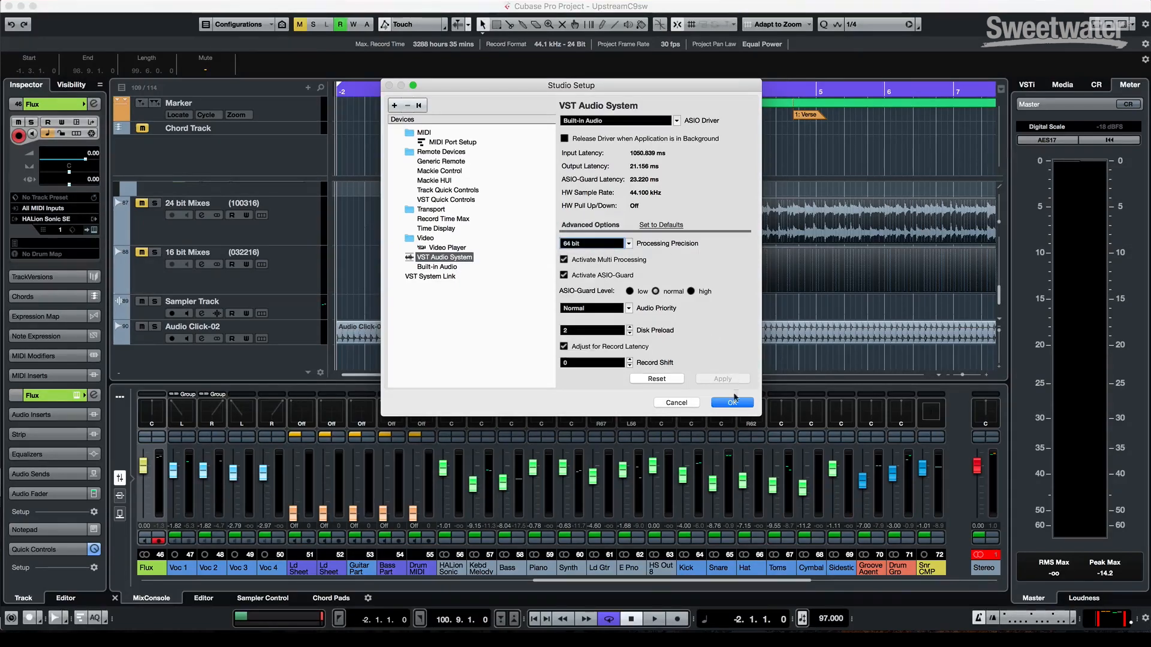
click(731, 402)
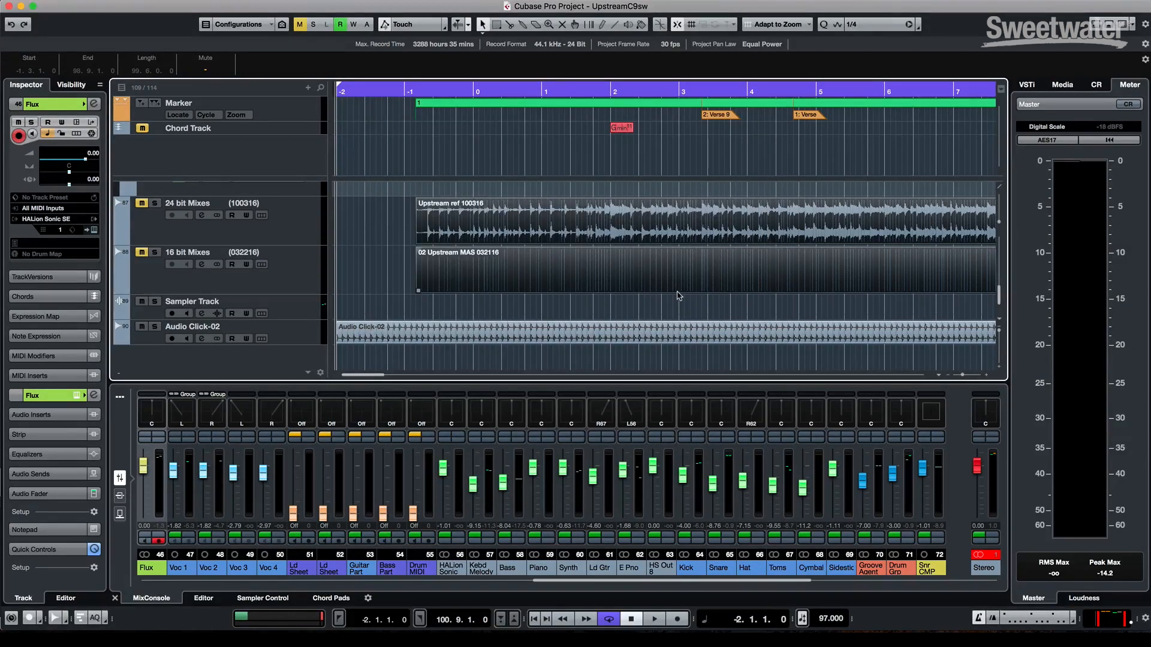